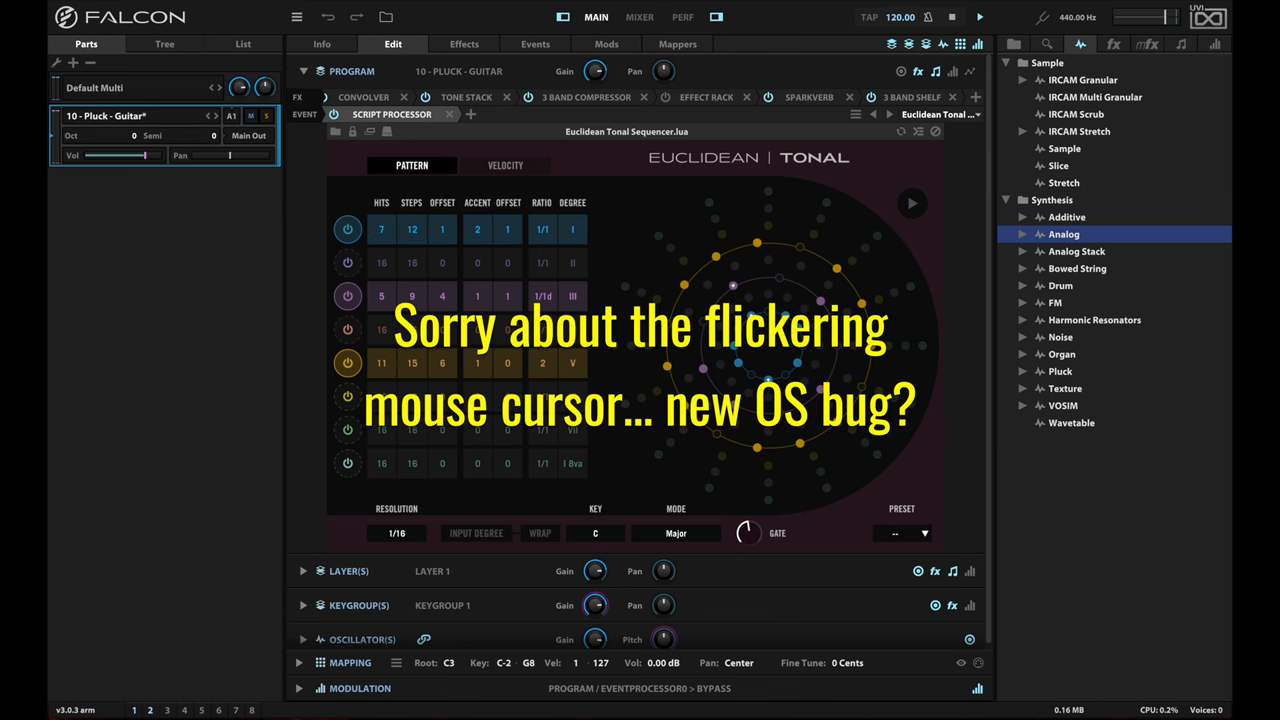
mouse_move(240, 334)
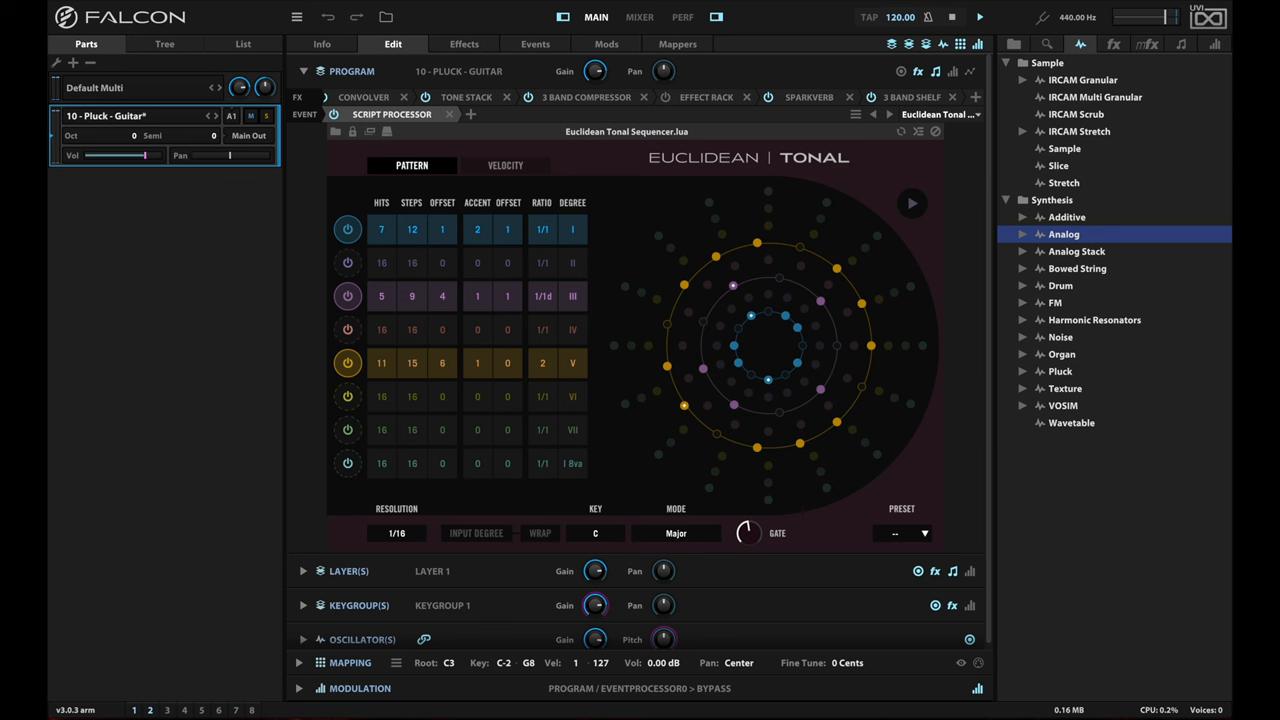
mouse_move(240, 334)
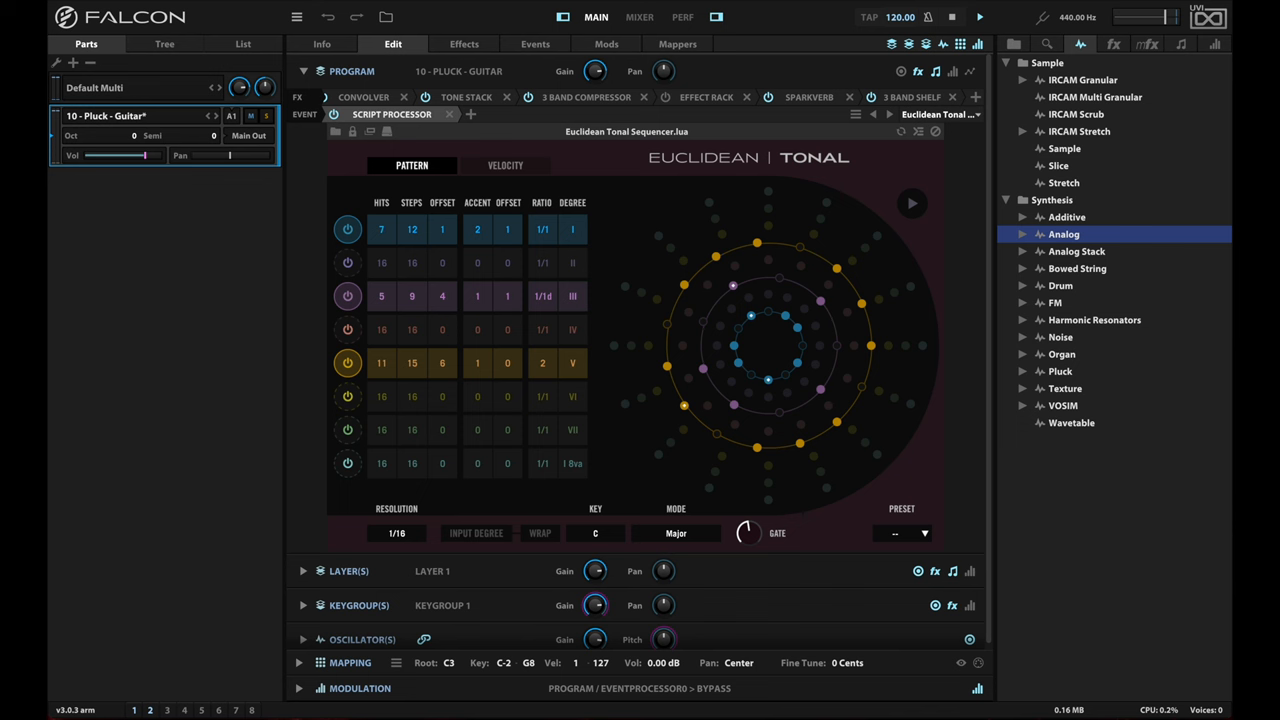
mouse_move(240, 334)
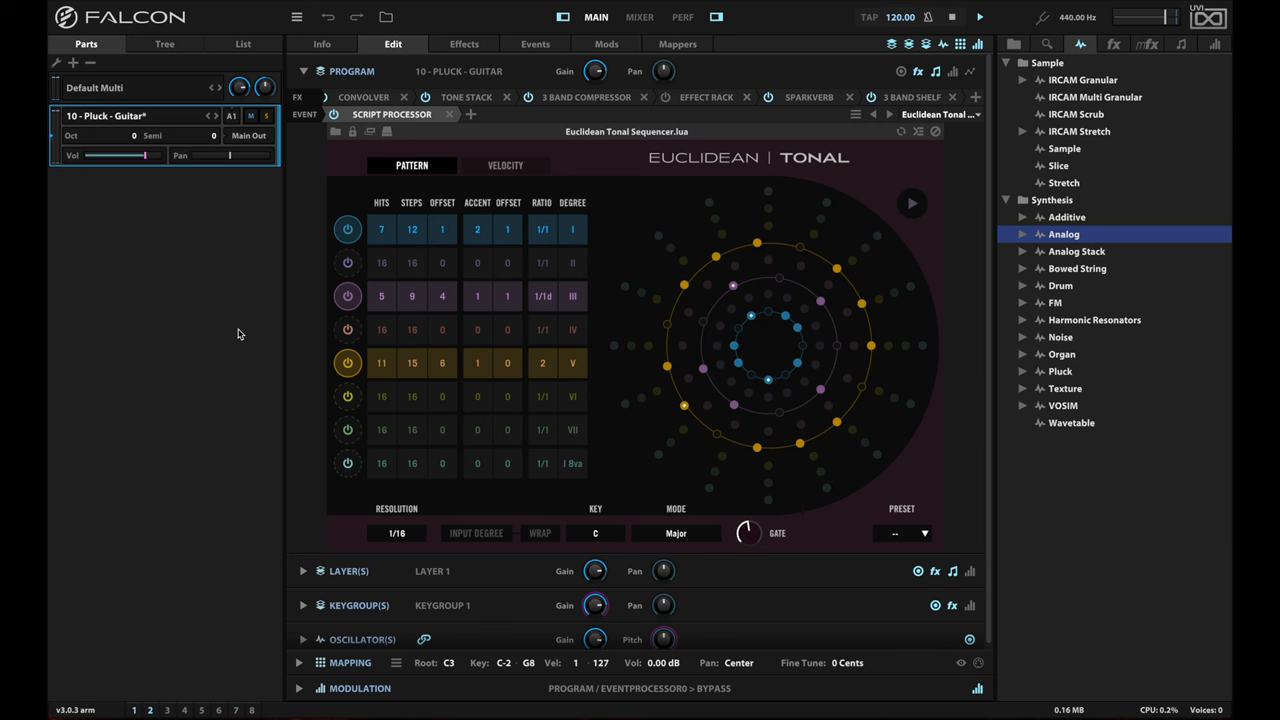
mouse_move(296, 288)
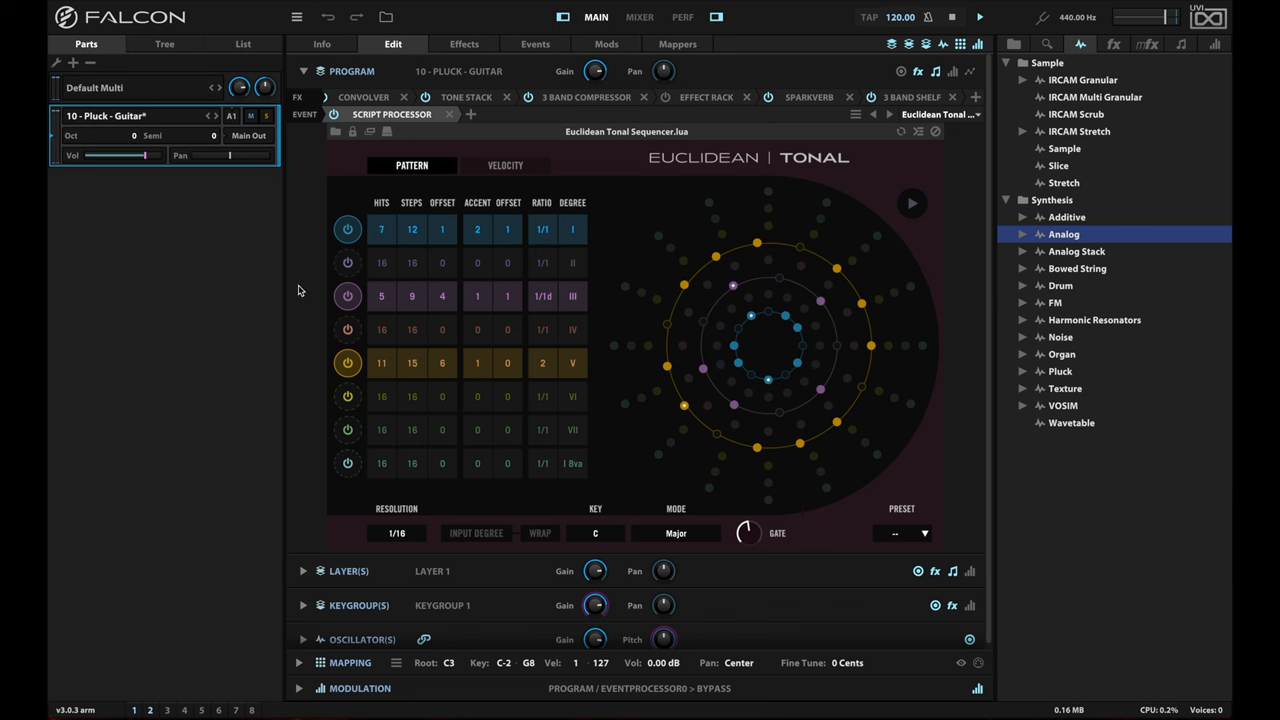
mouse_move(584, 280)
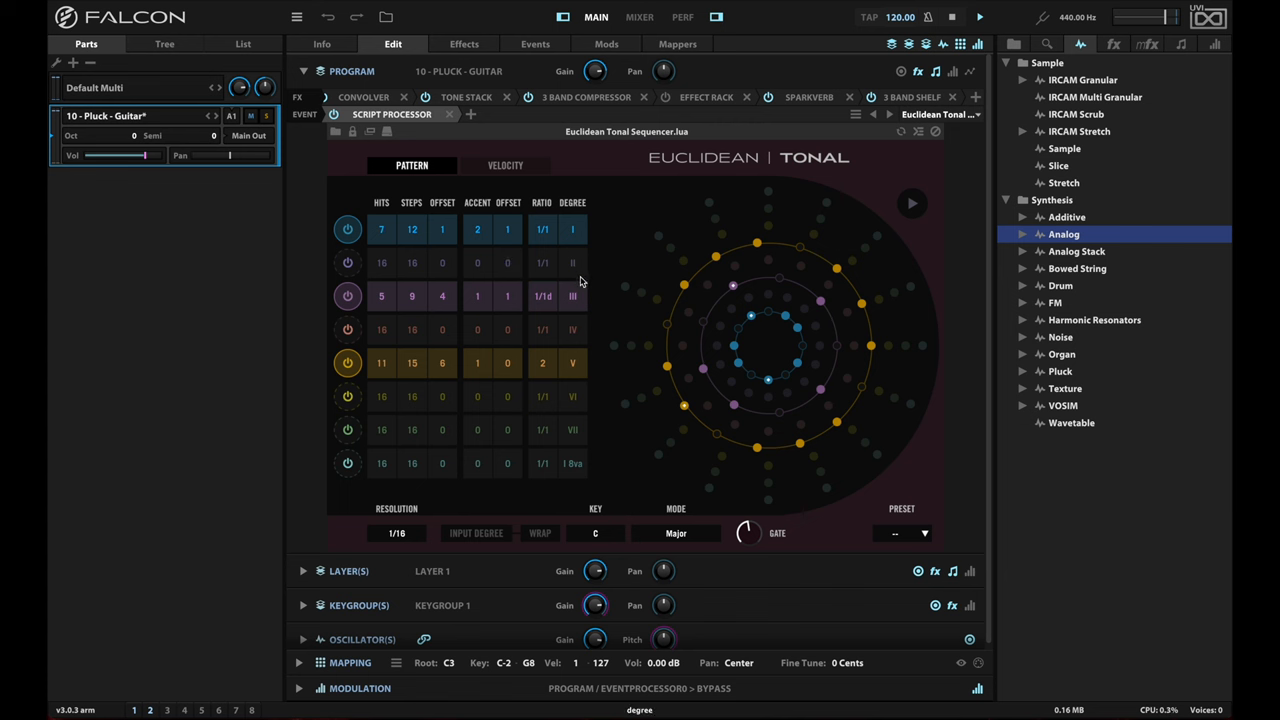
mouse_move(592, 364)
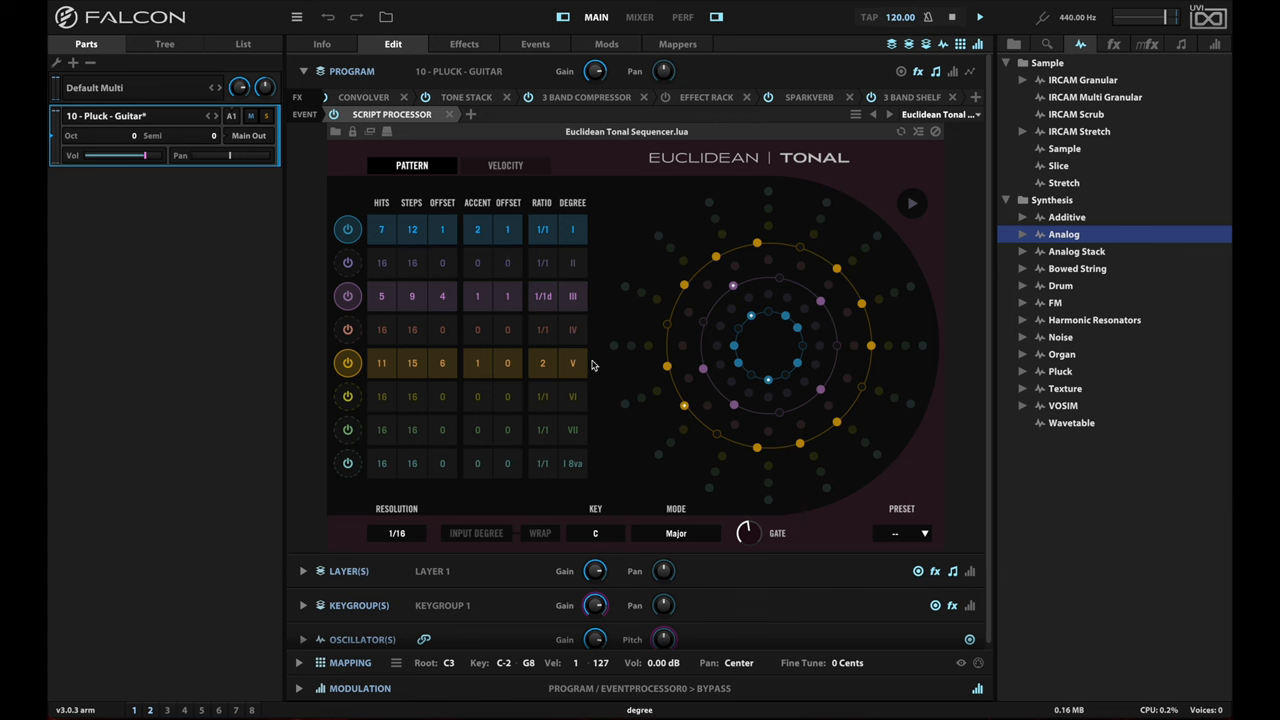
mouse_move(616, 360)
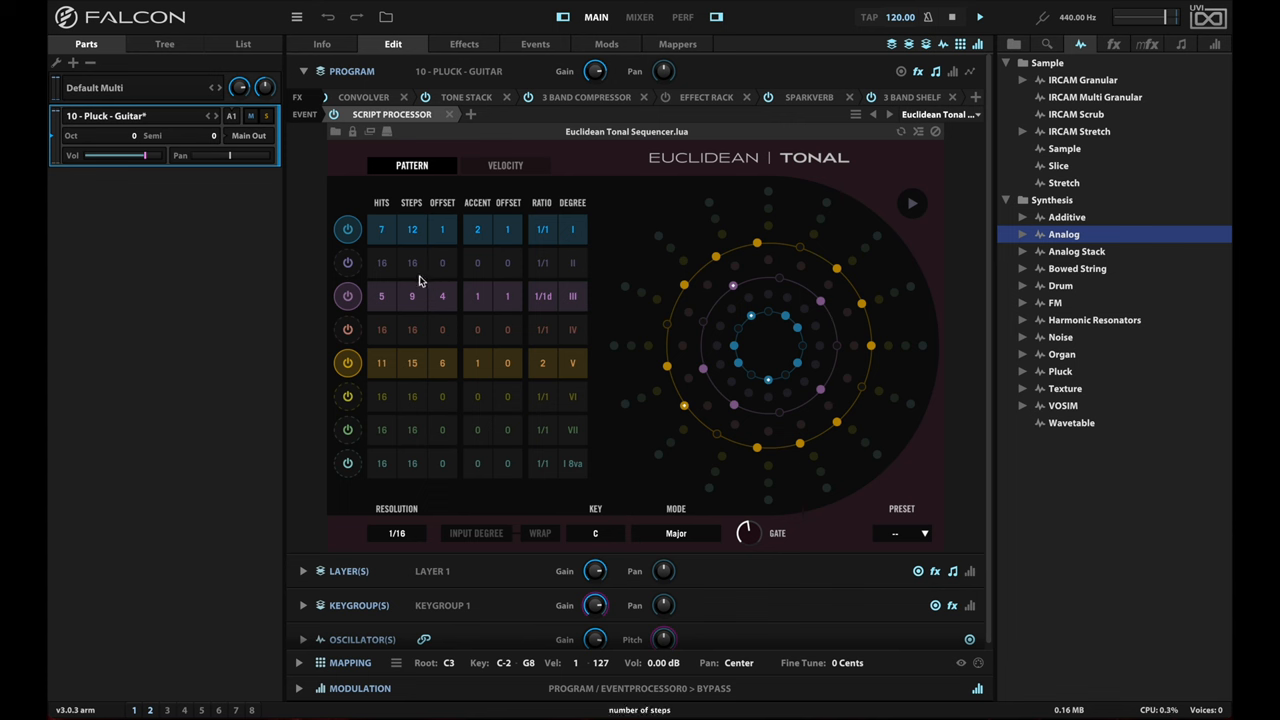
mouse_move(410, 304)
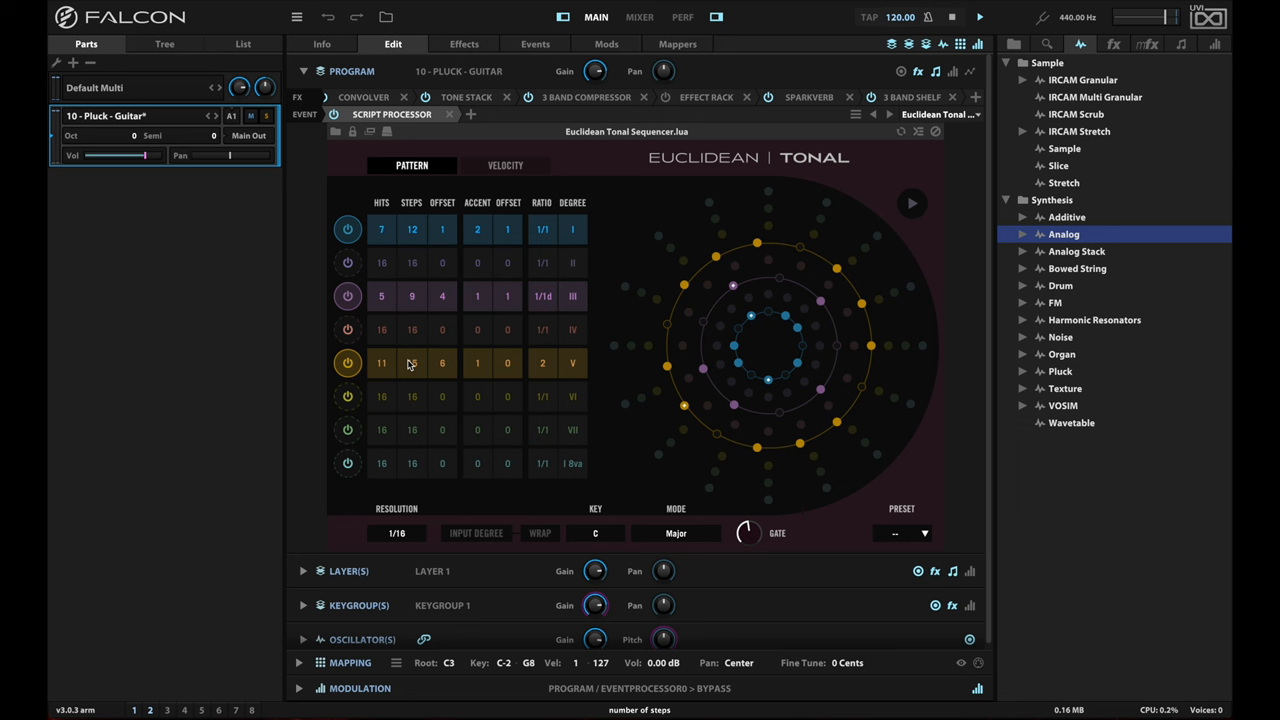
Add the Random Drop script processor from the Fifth Dominion scripts to the Pluck Guitar program
click(912, 204)
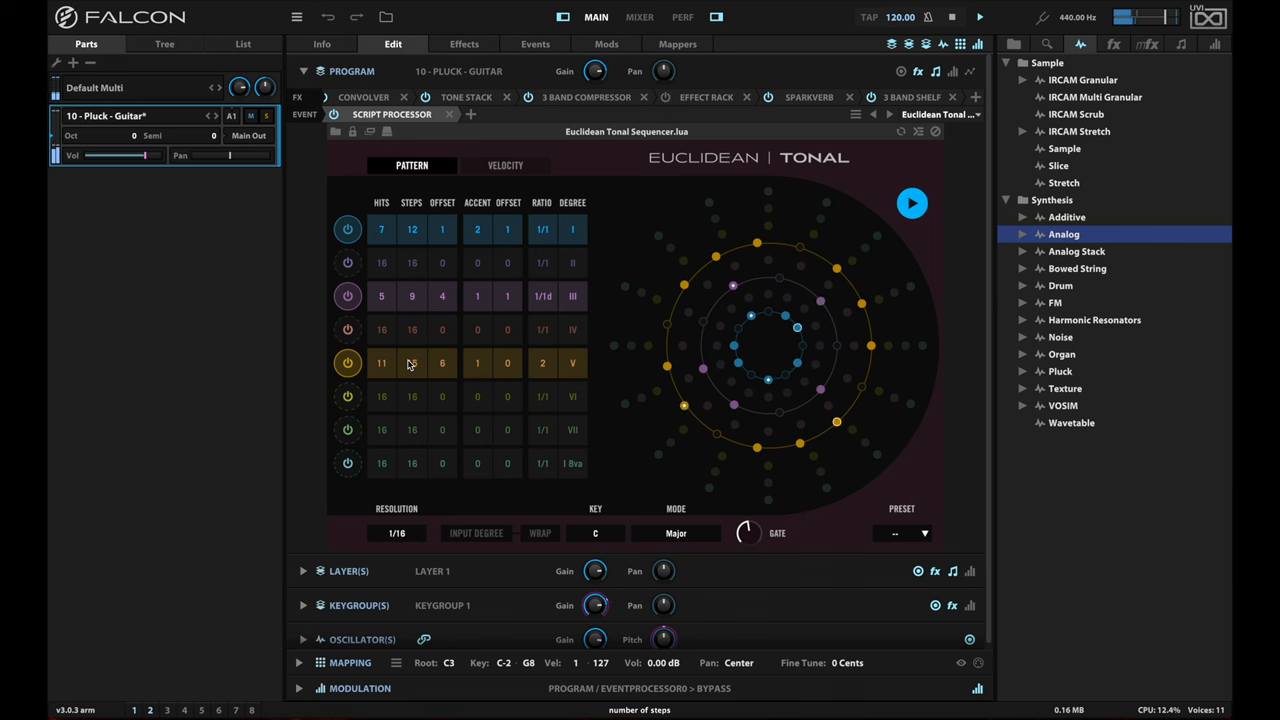
click(912, 204)
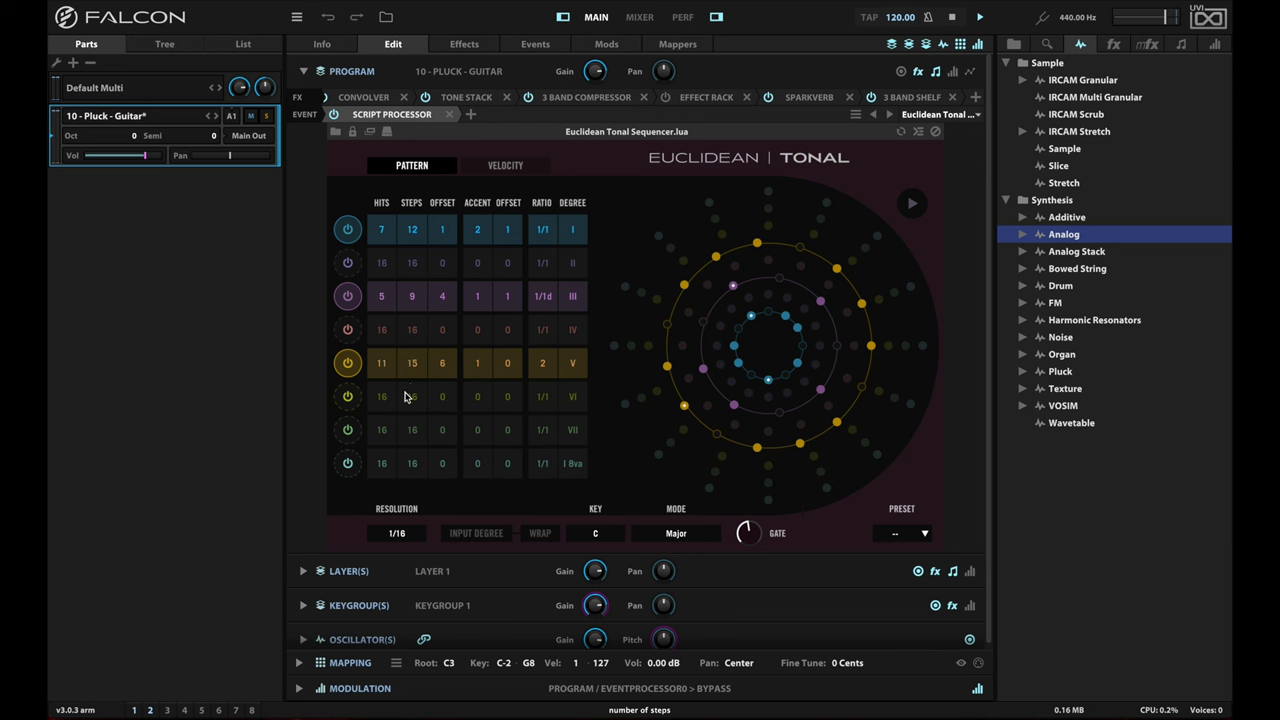
mouse_move(268, 268)
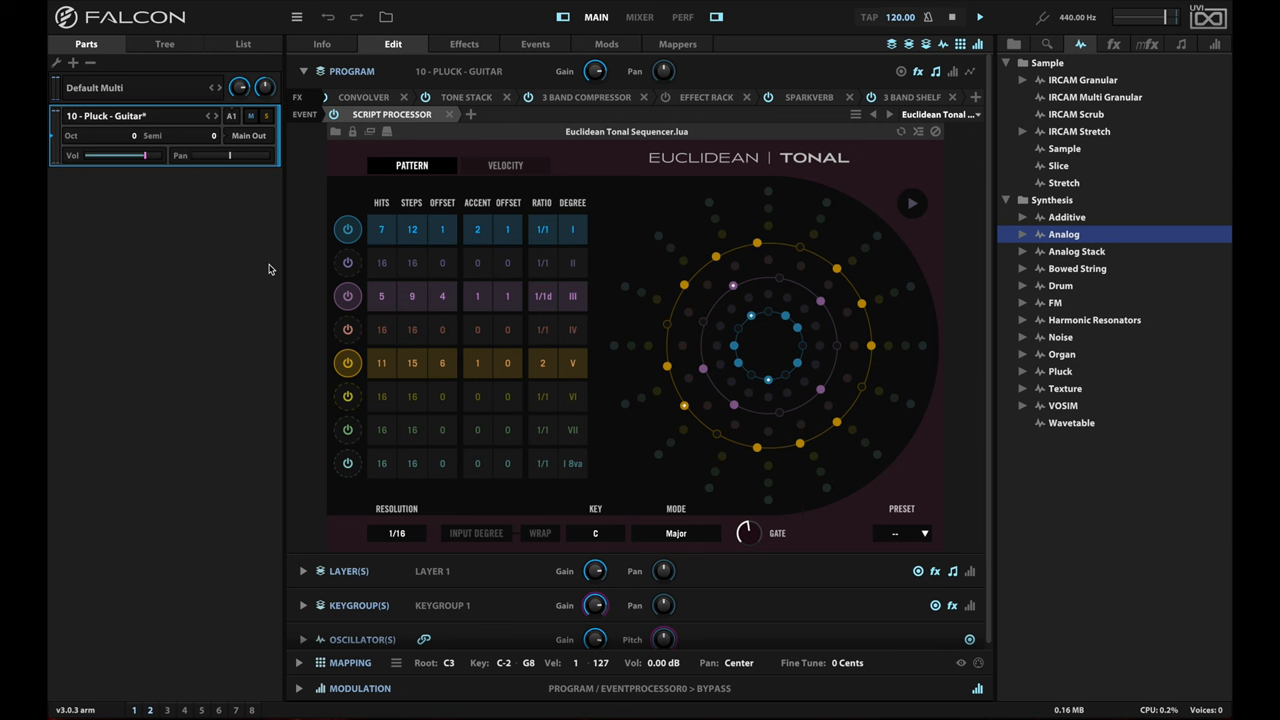
mouse_move(470, 114)
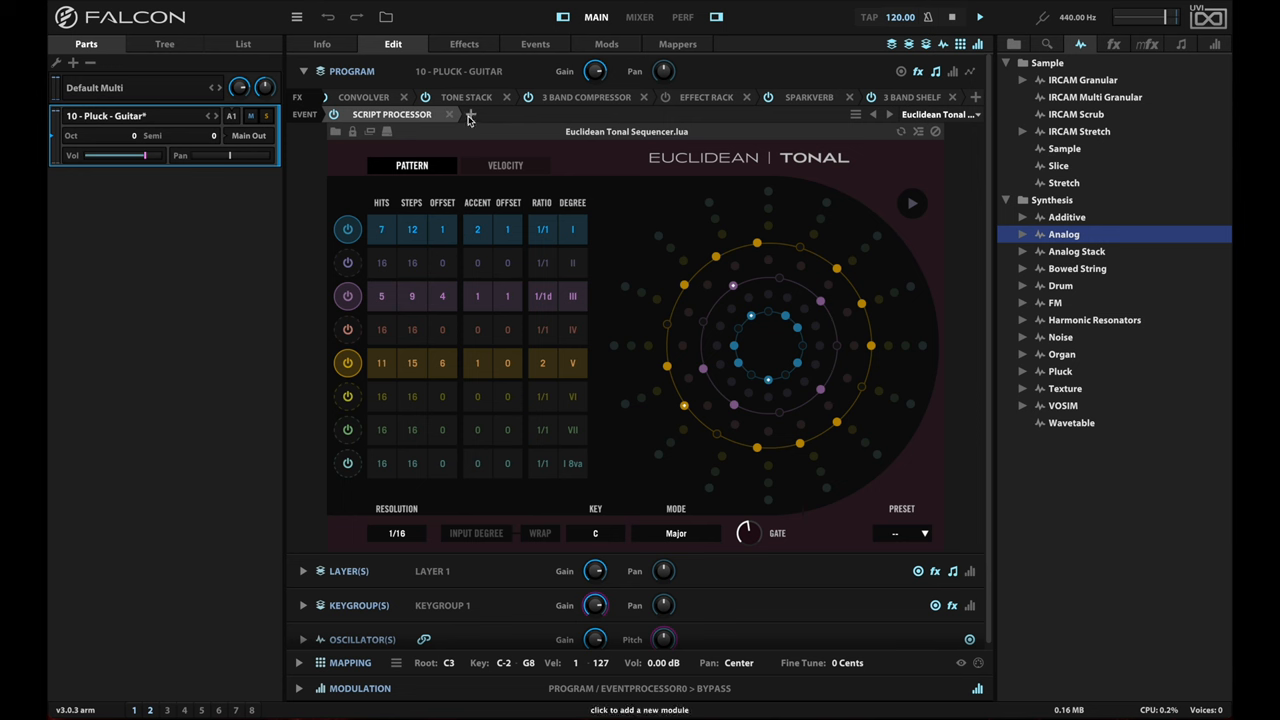
click(470, 114)
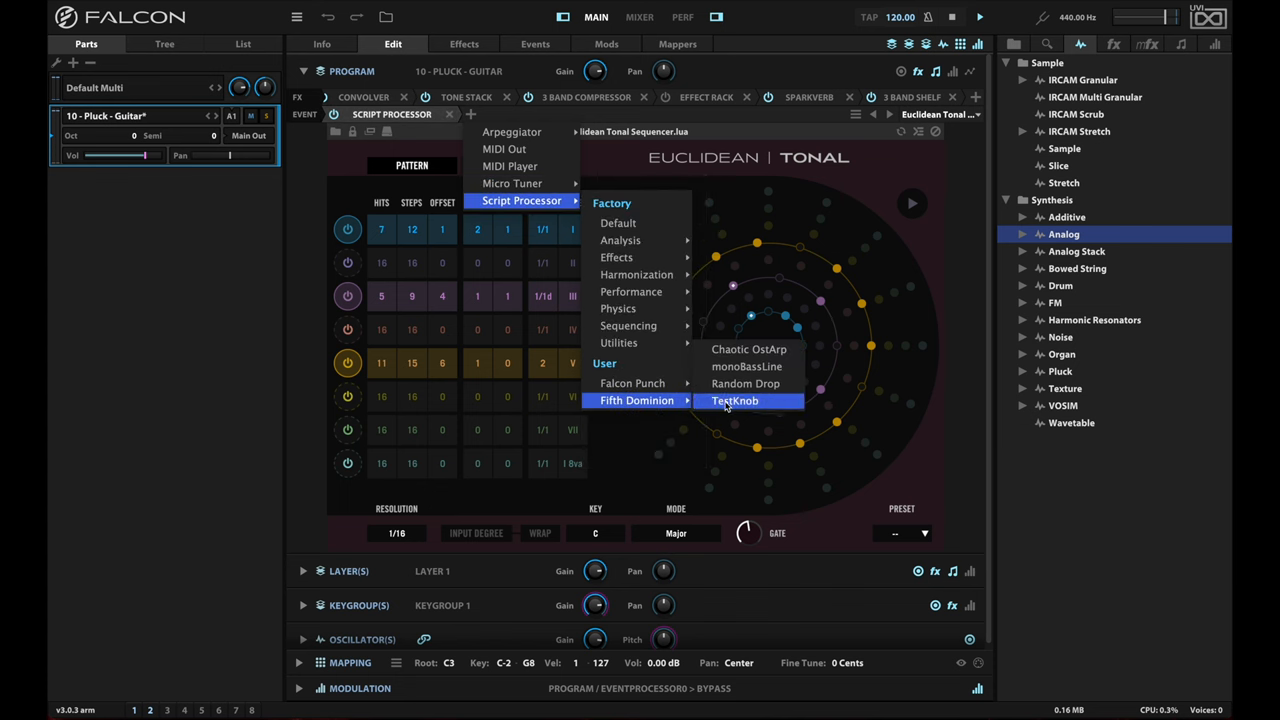
mouse_move(744, 384)
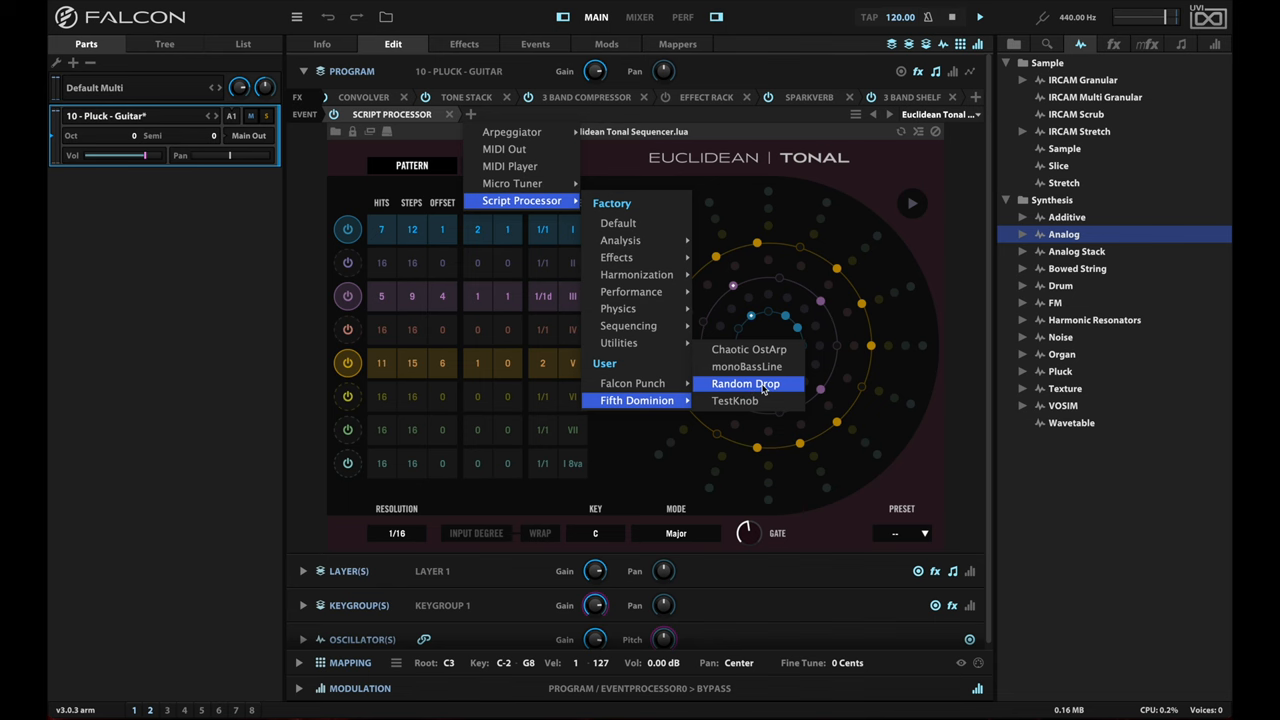
click(744, 384)
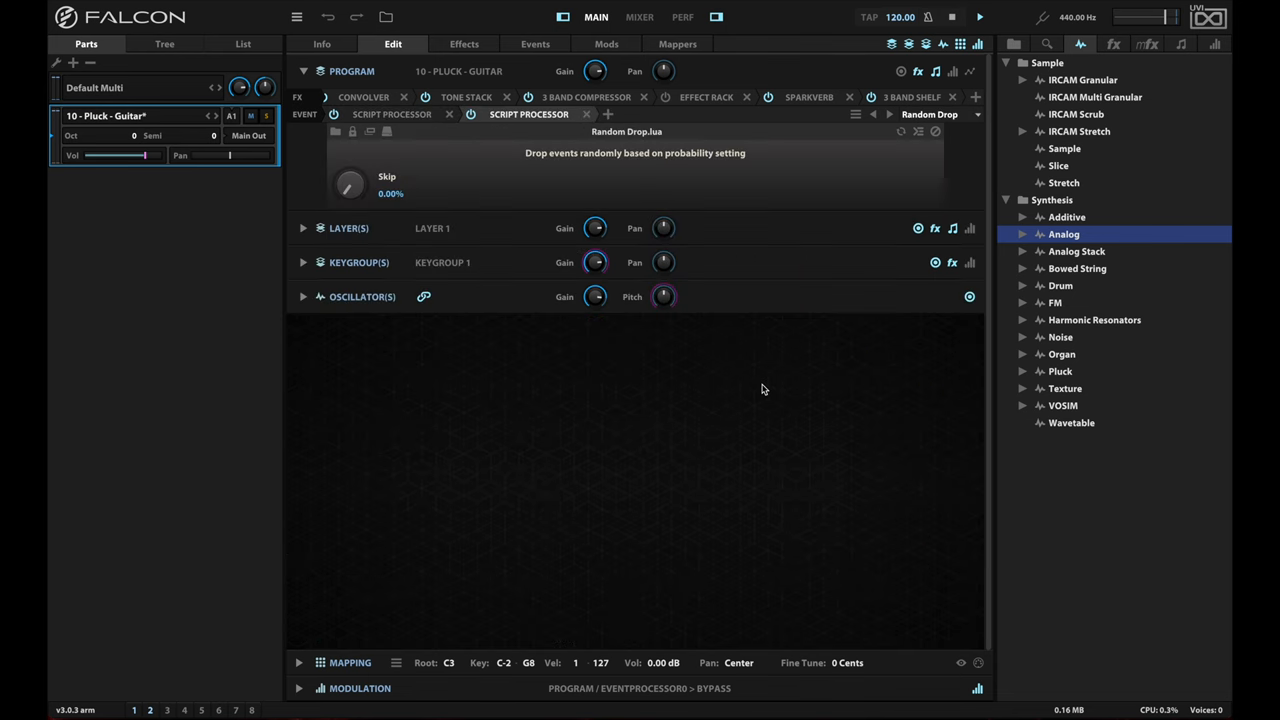
mouse_move(516, 192)
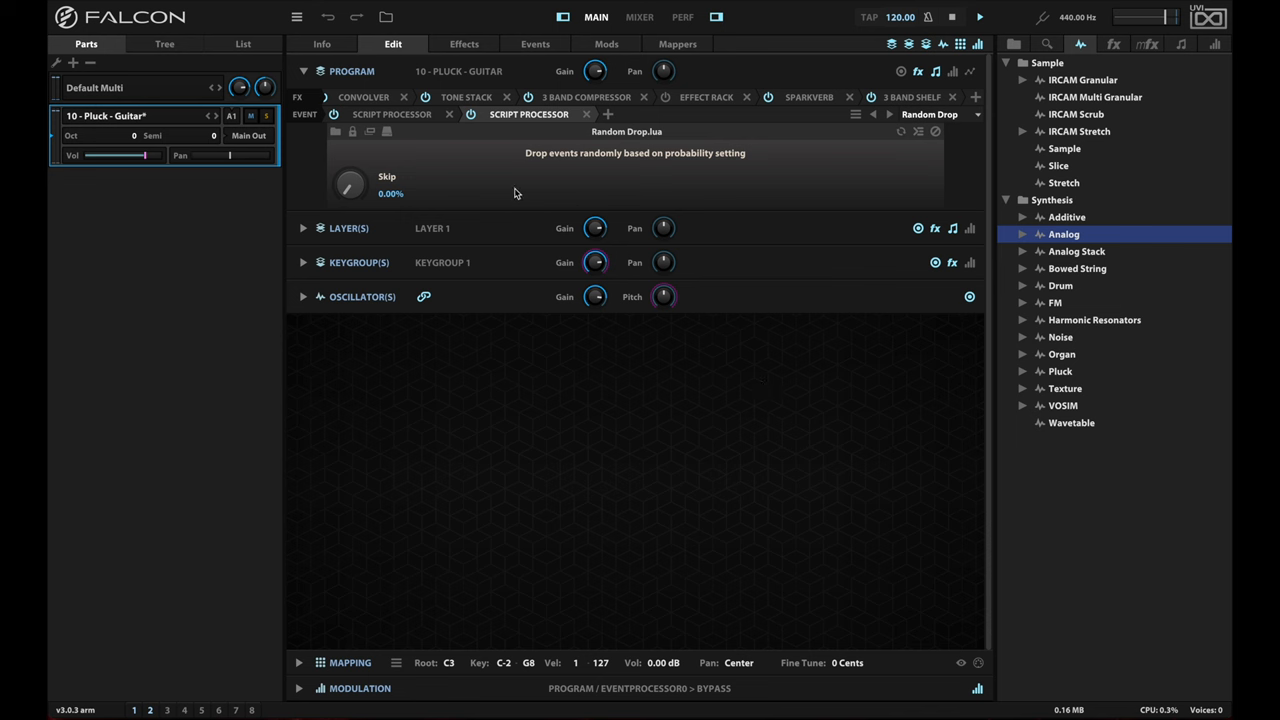
mouse_move(524, 190)
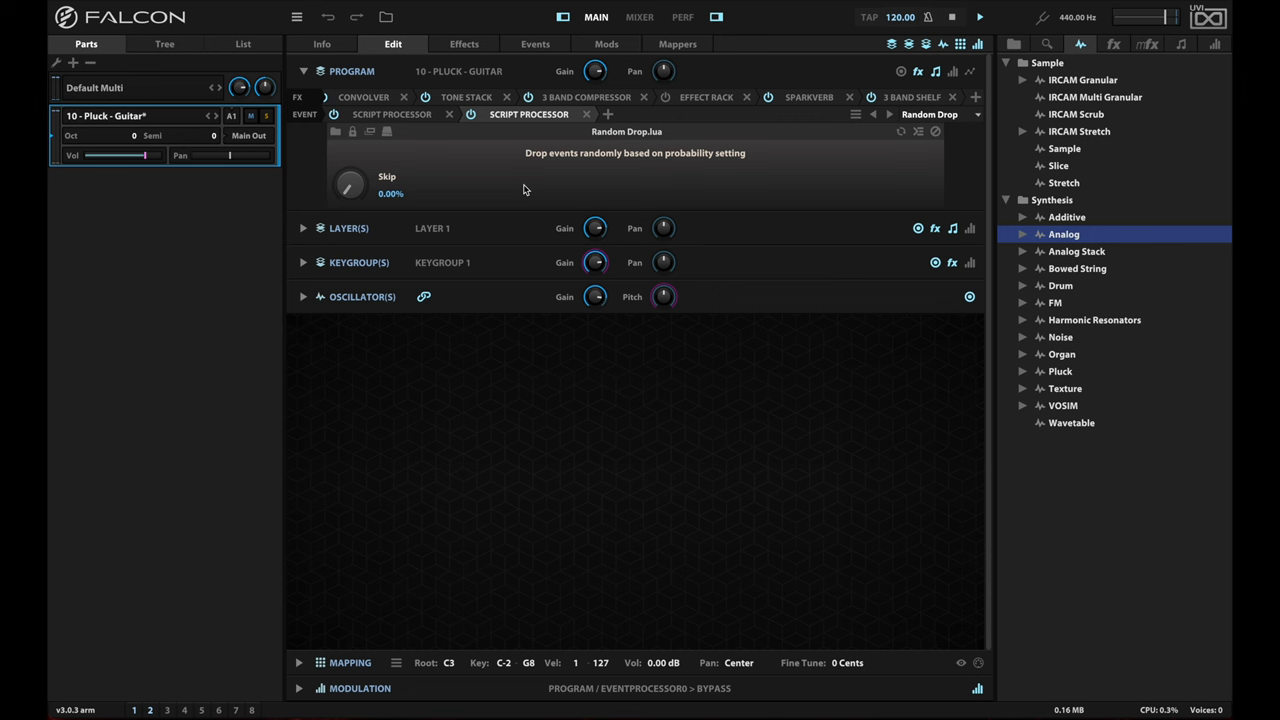
mouse_move(558, 176)
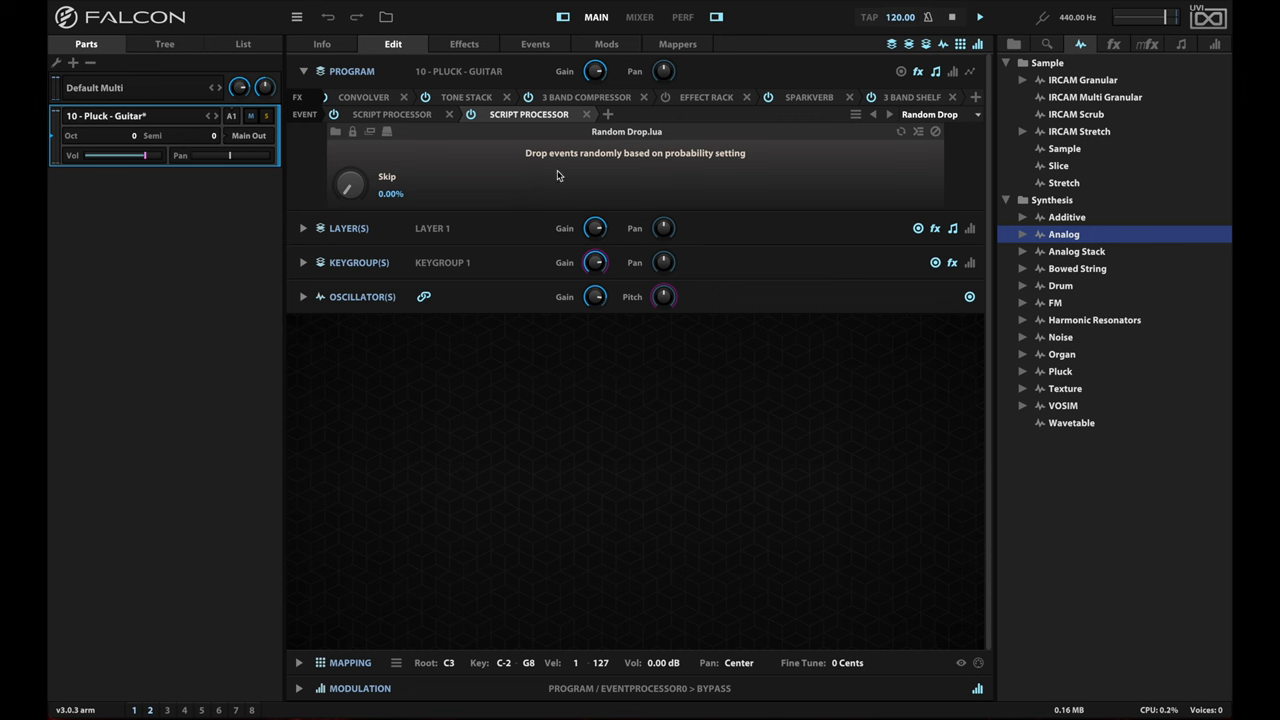
mouse_move(520, 168)
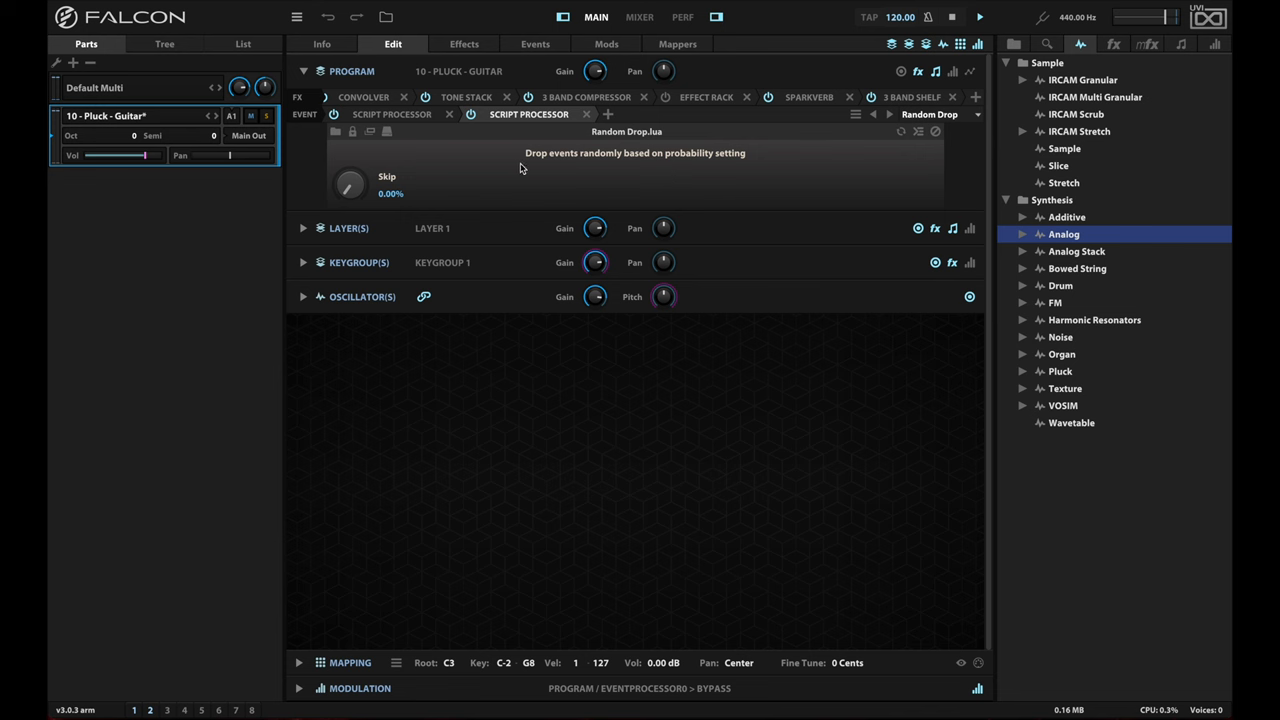
mouse_move(350, 188)
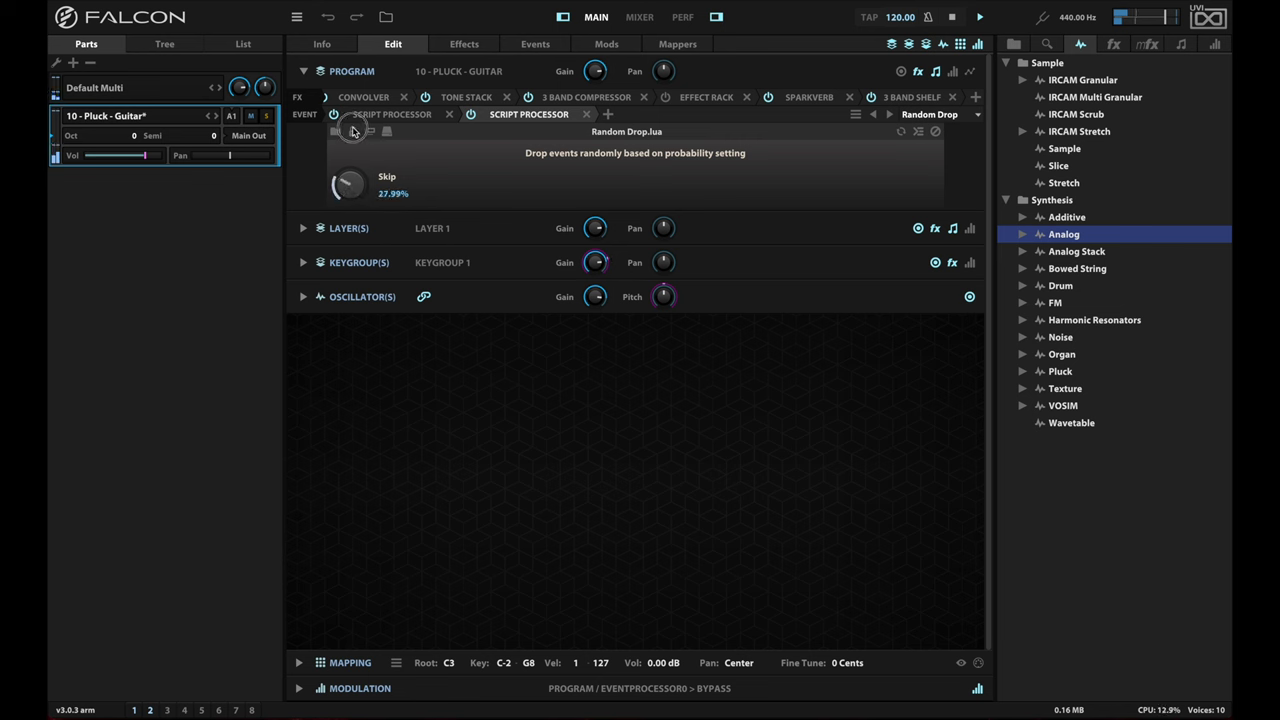
Sweep the Random Drop Skip probability up through about 74-92% to 100%
drag(348, 184, 350, 164)
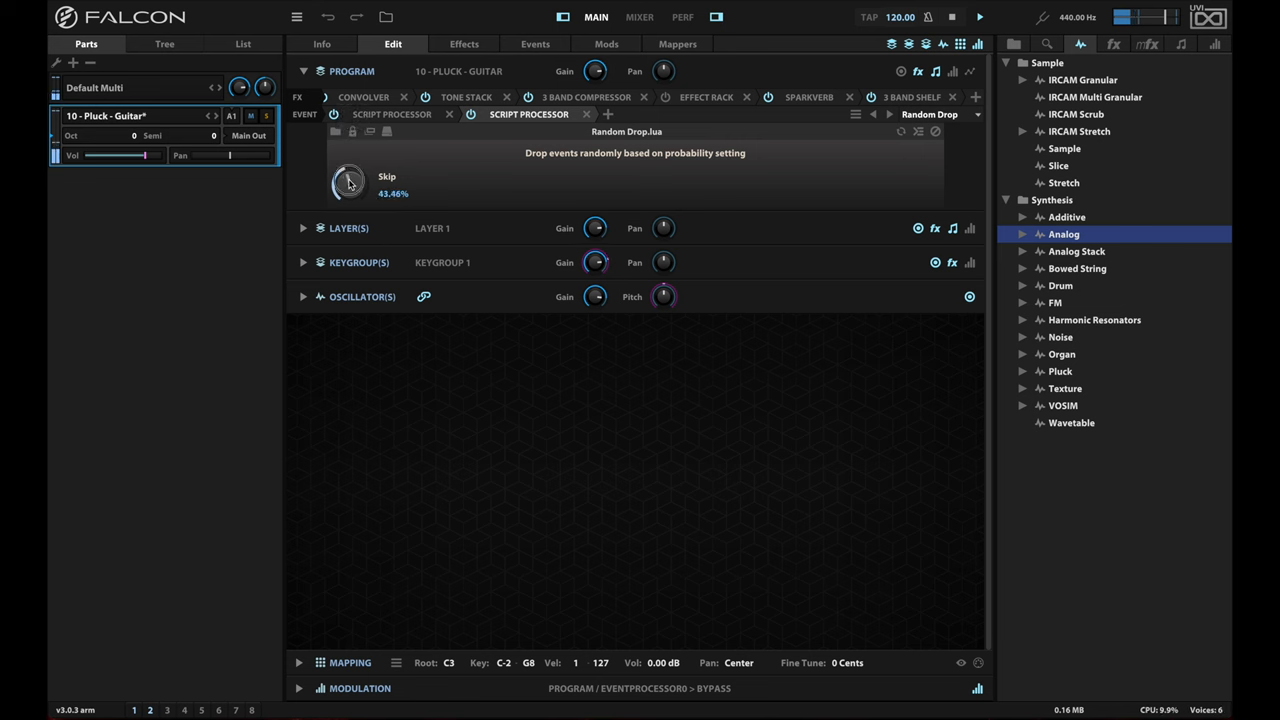
drag(348, 184, 348, 150)
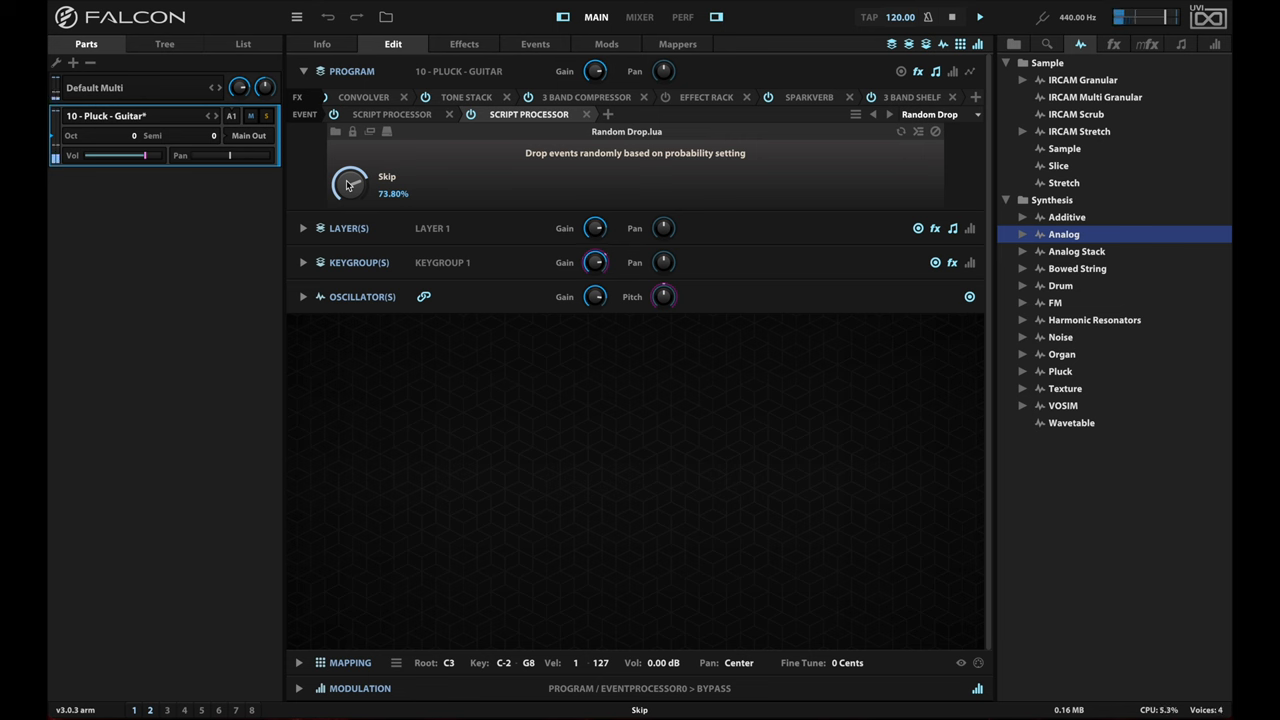
drag(348, 184, 348, 172)
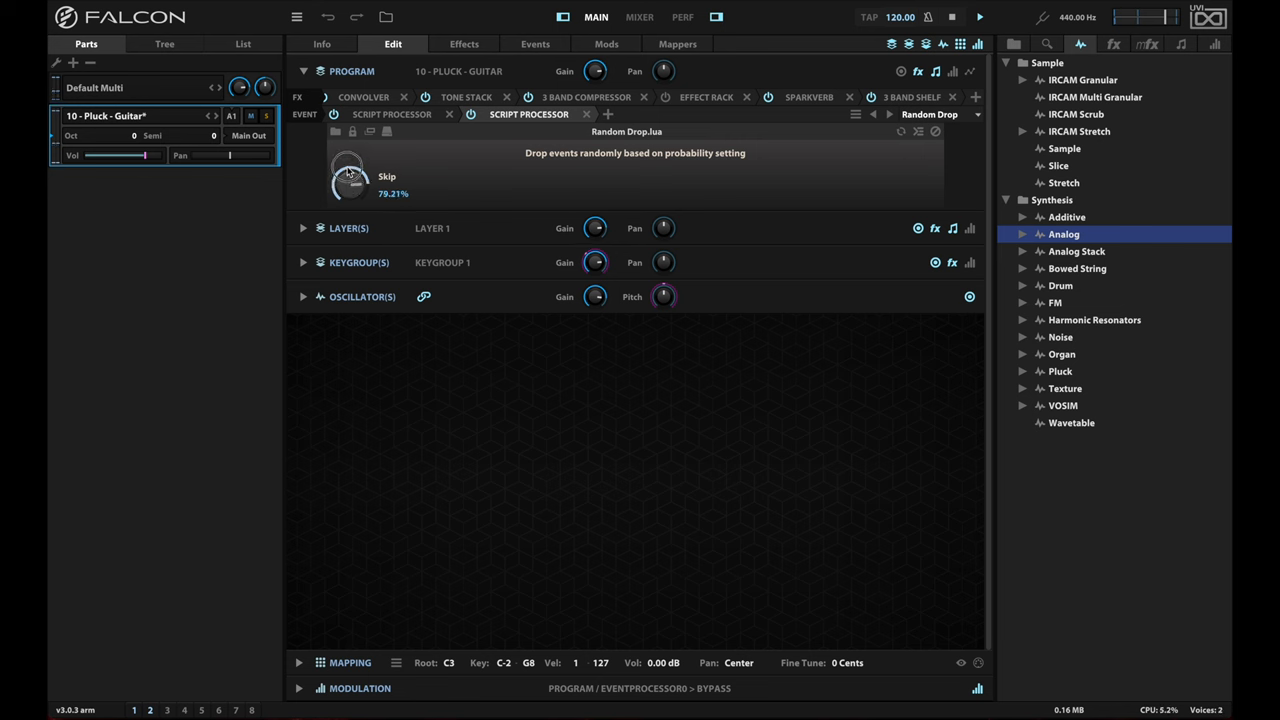
drag(348, 176, 348, 148)
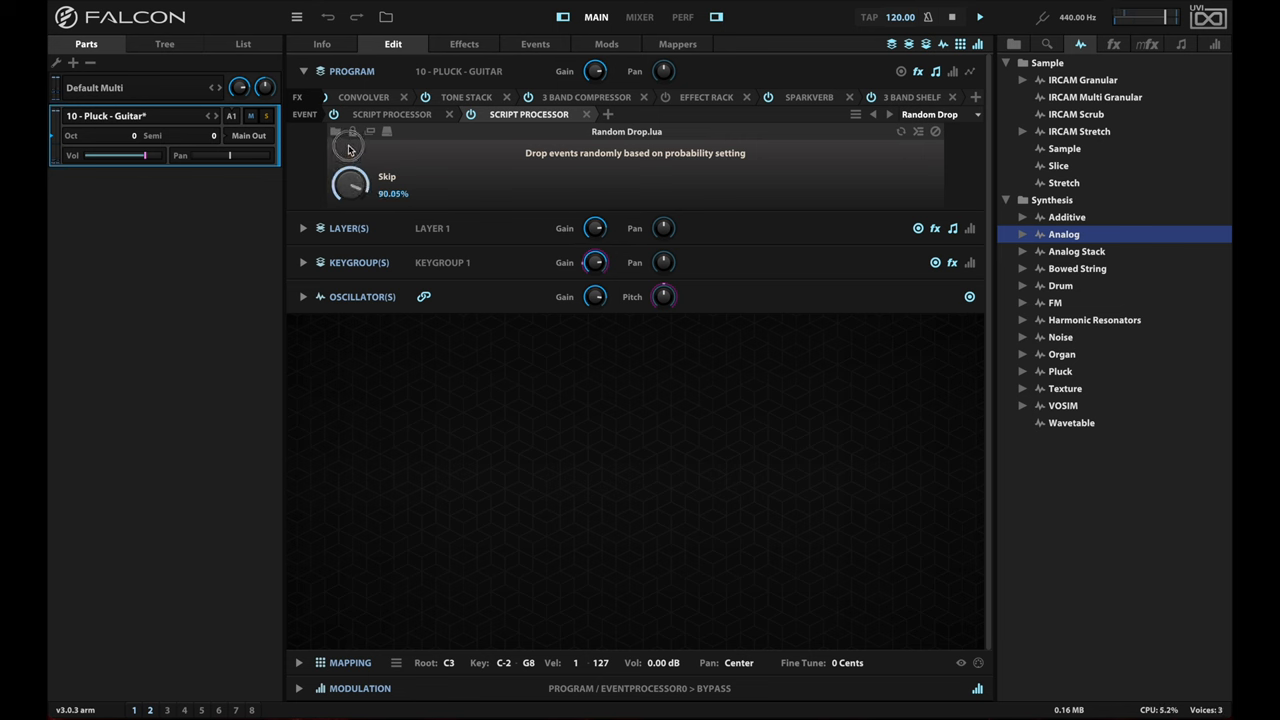
drag(350, 184, 350, 170)
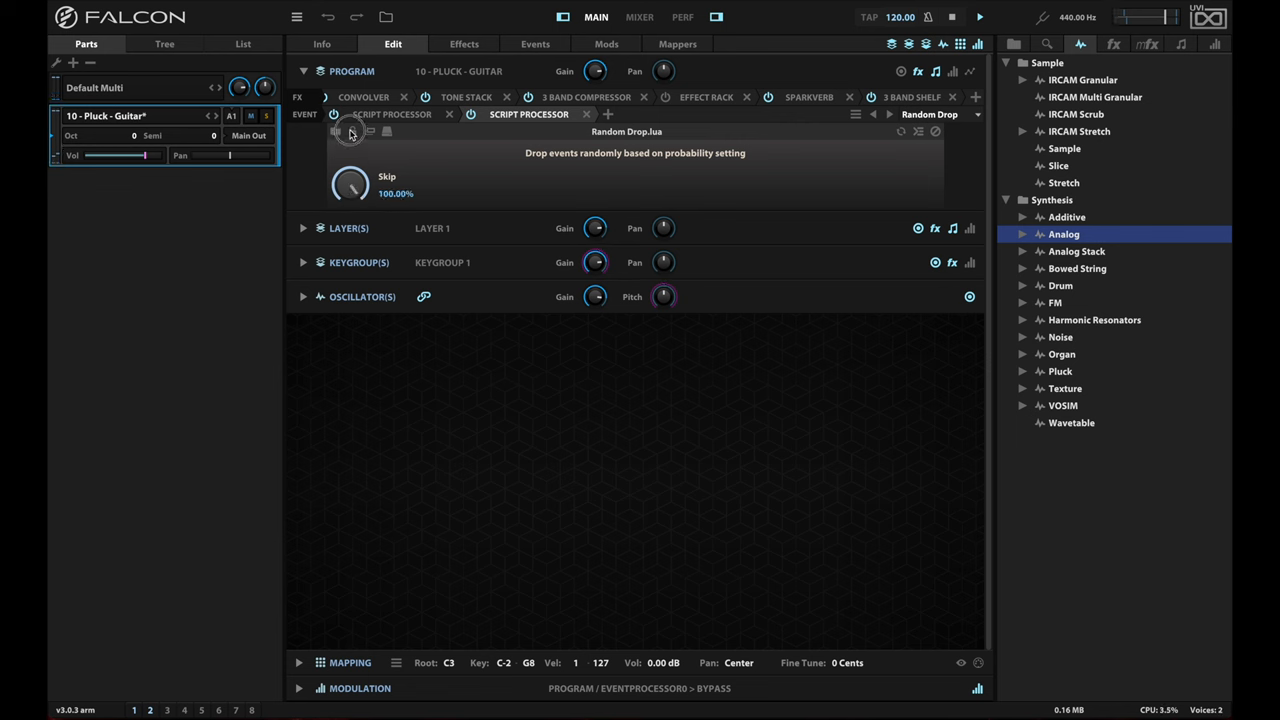
mouse_move(488, 176)
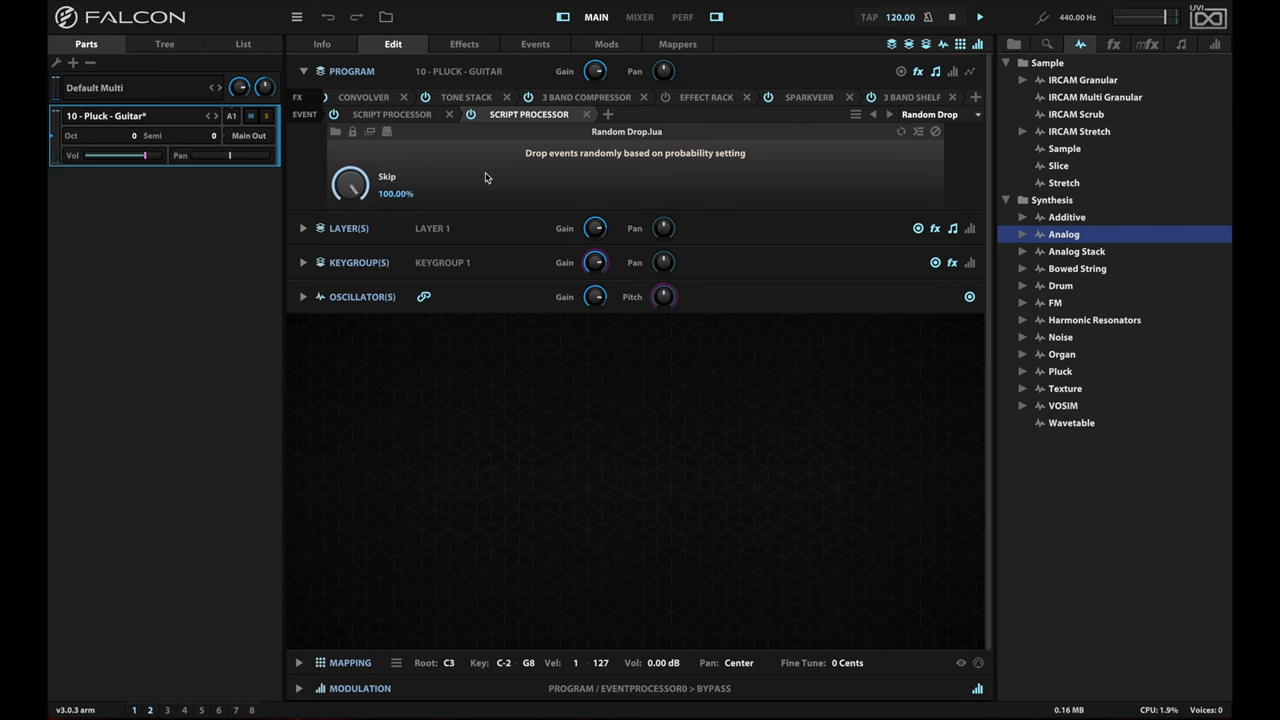
mouse_move(366, 190)
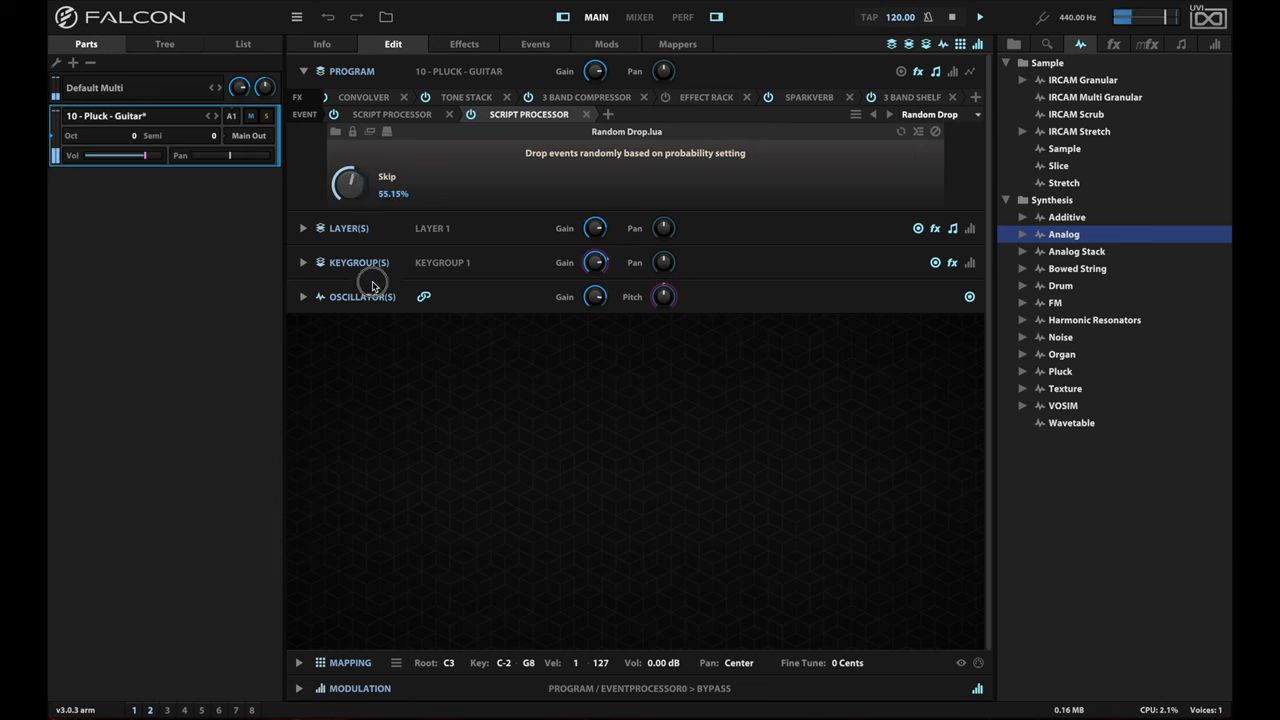
Settle Skip at about 53.62% and bring up its assignment options
drag(348, 184, 348, 196)
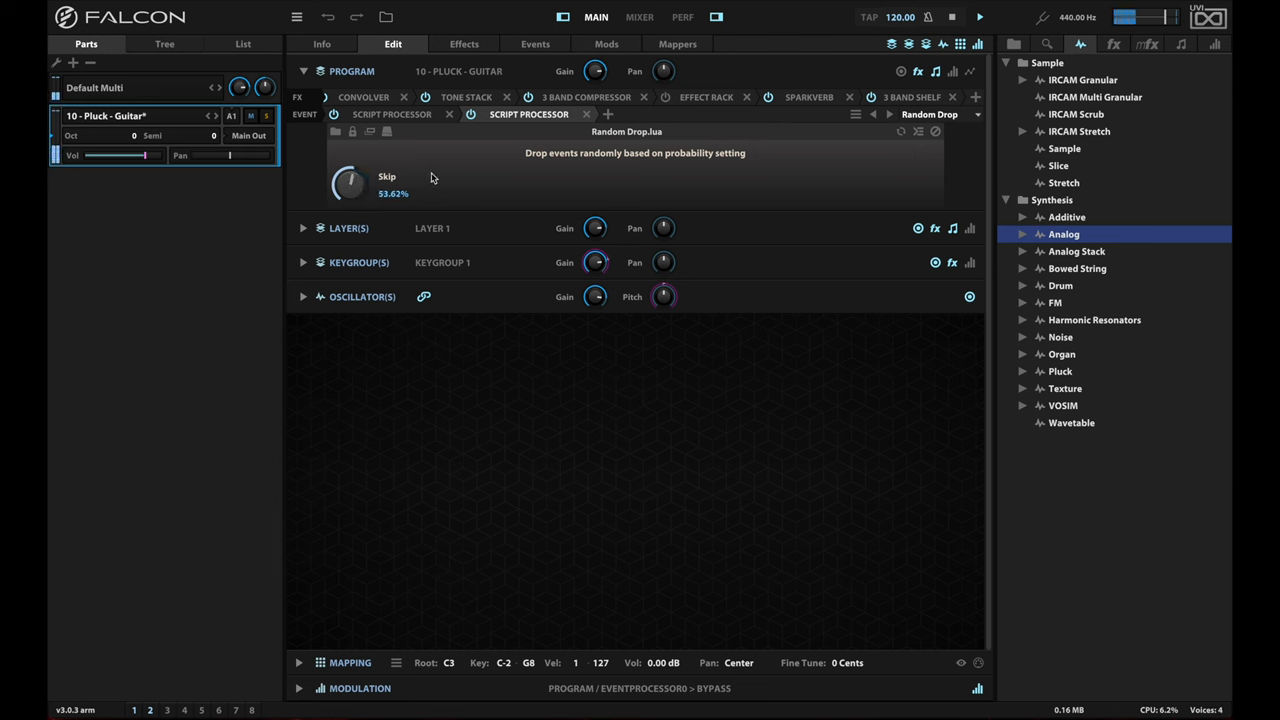
mouse_move(348, 184)
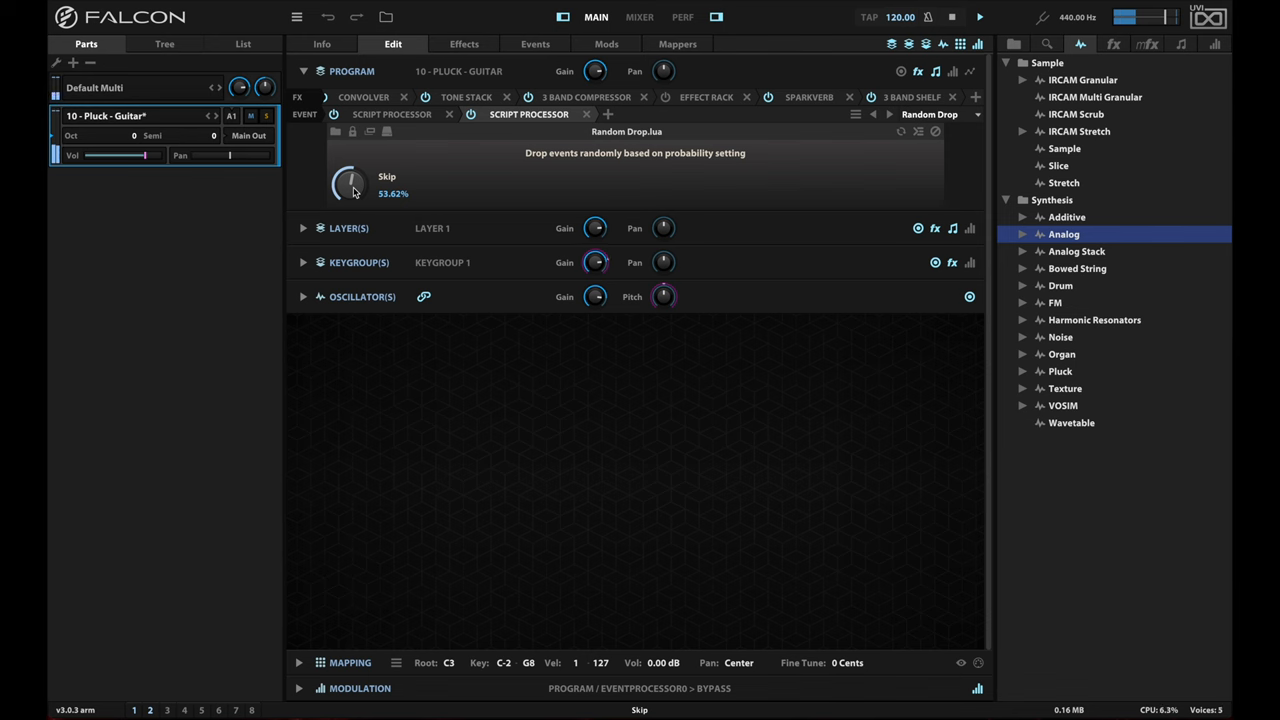
right_click(350, 184)
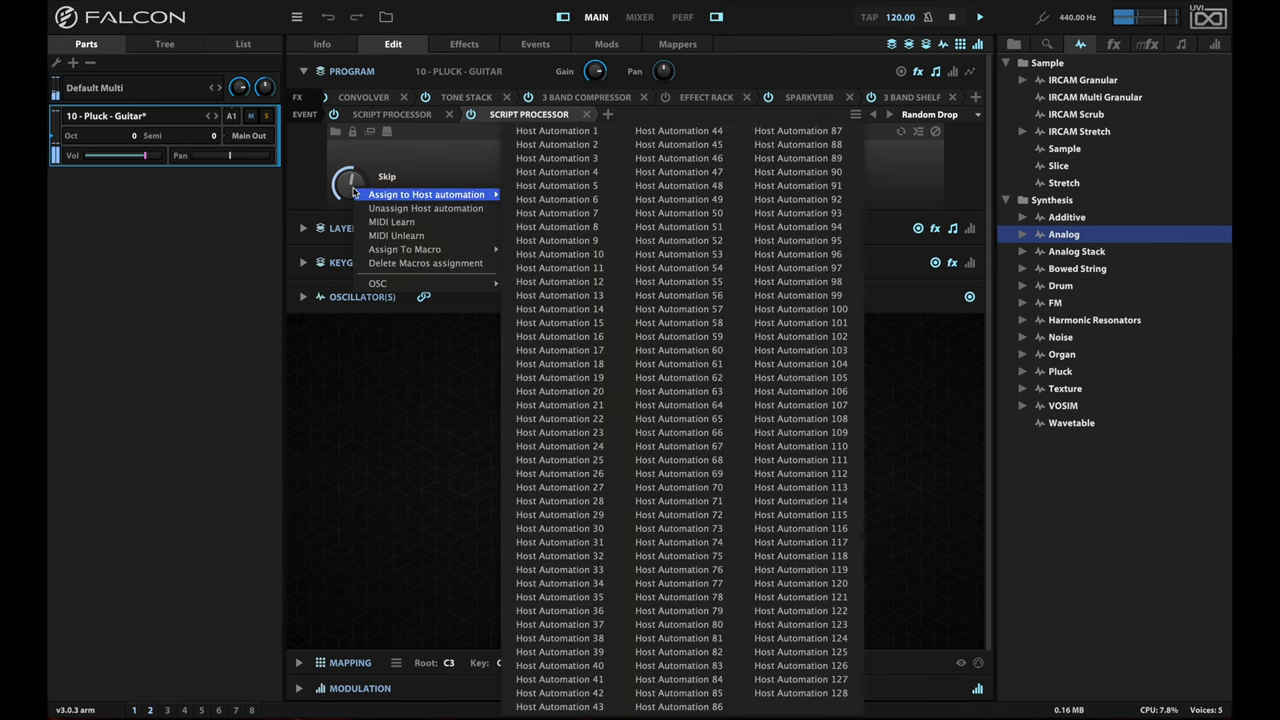
mouse_move(376, 230)
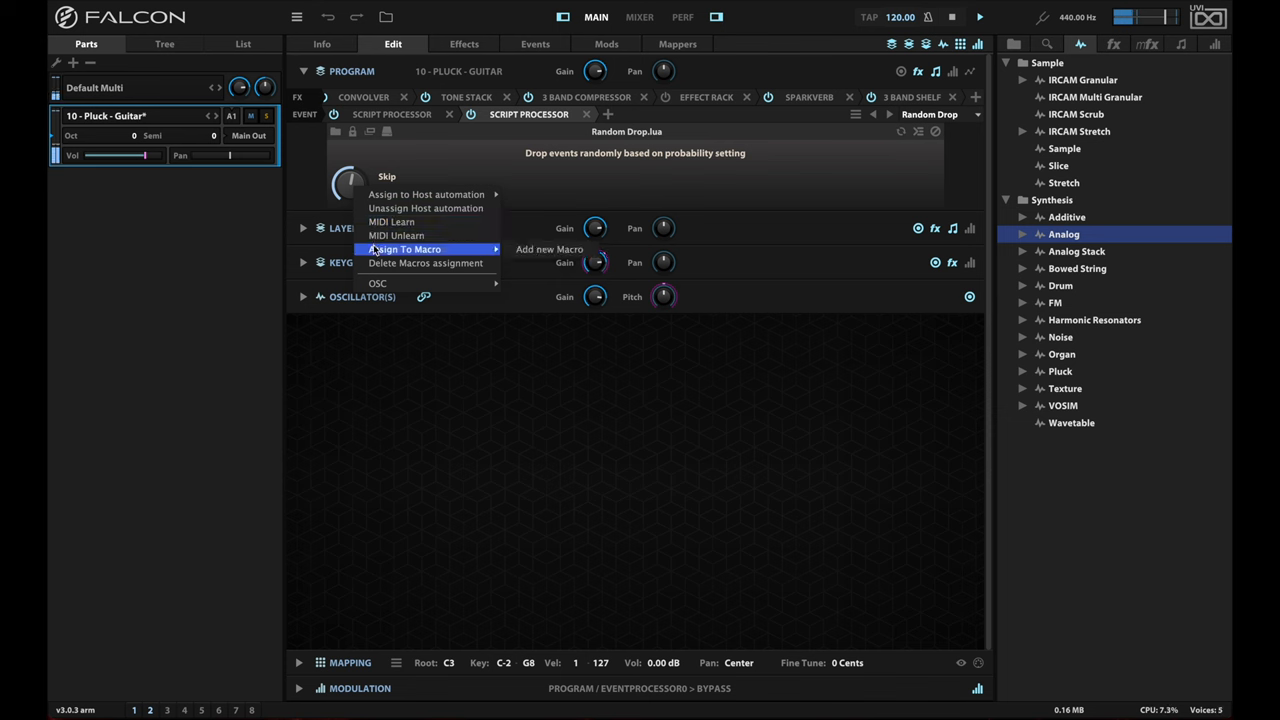
mouse_move(434, 152)
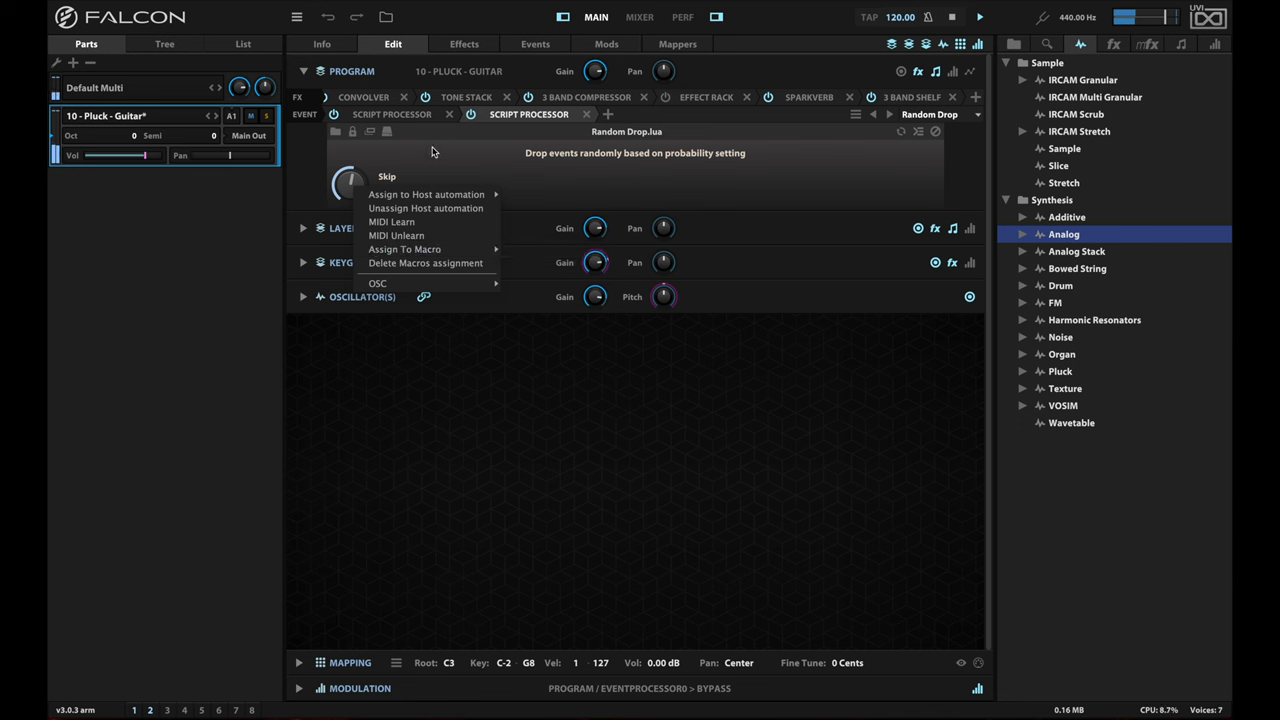
Close the Skip assignment menu without assigning it to host automation or a macro
click(386, 176)
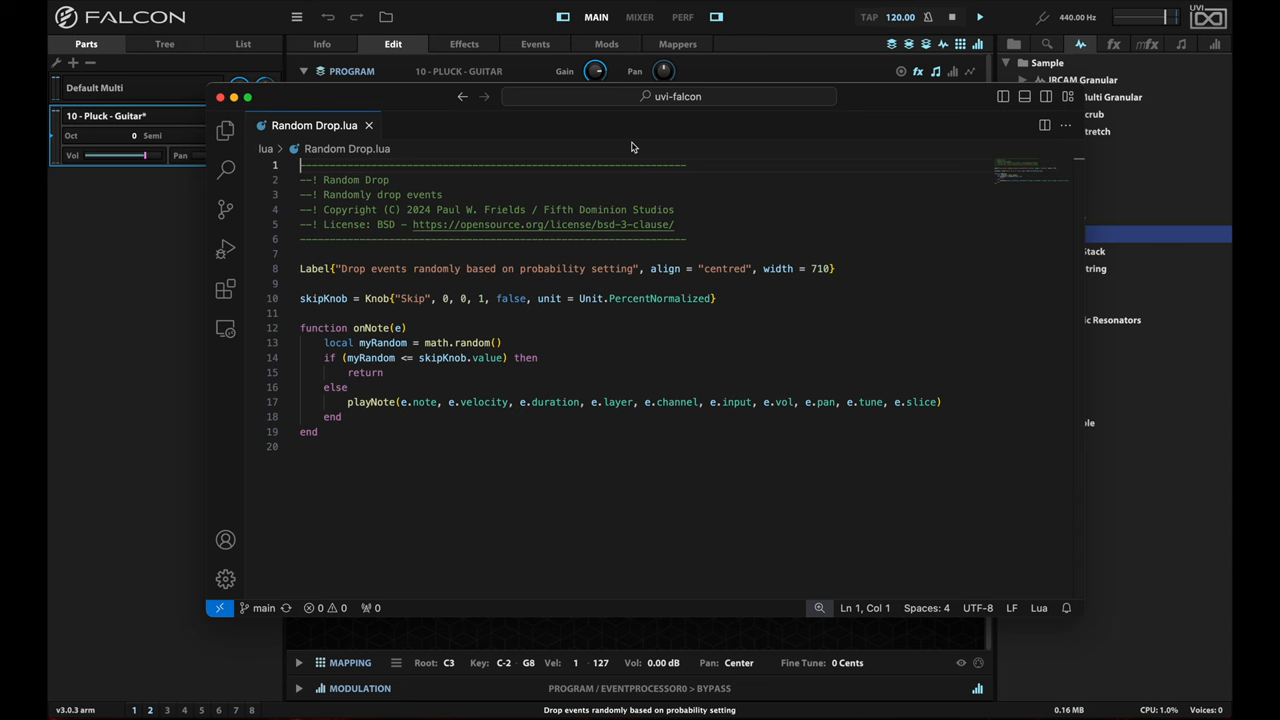
mouse_move(640, 160)
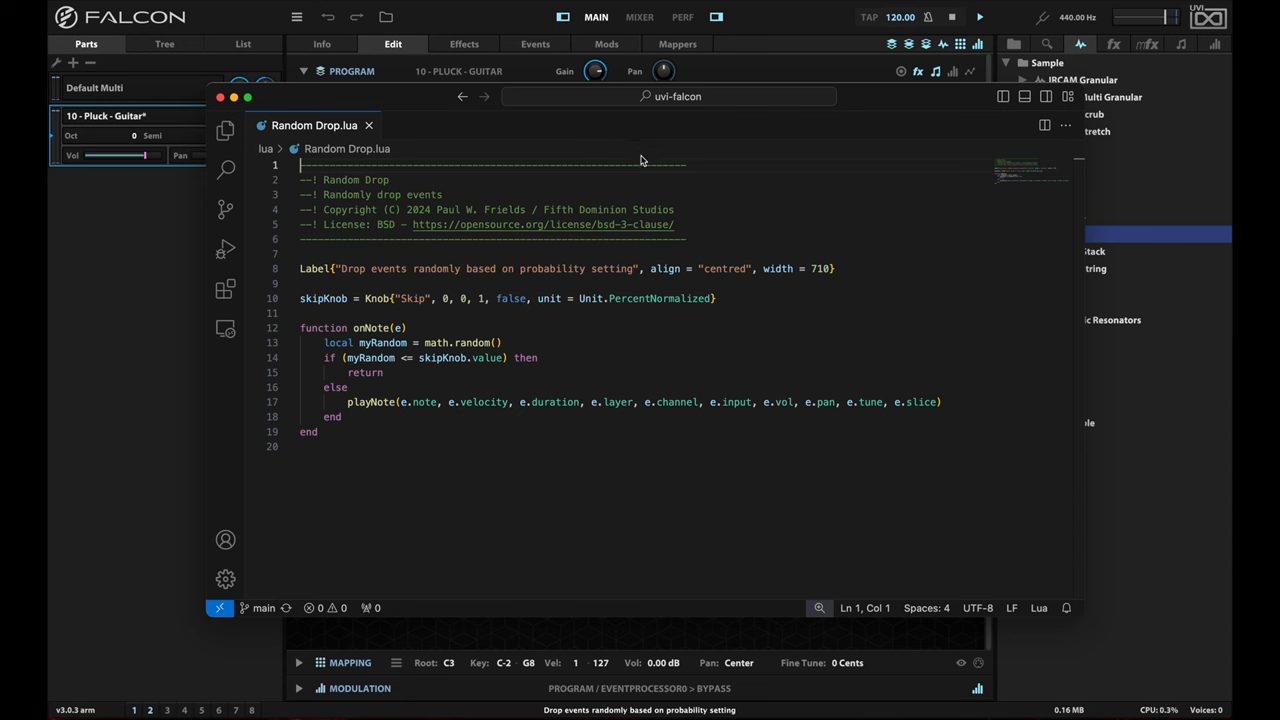
mouse_move(592, 198)
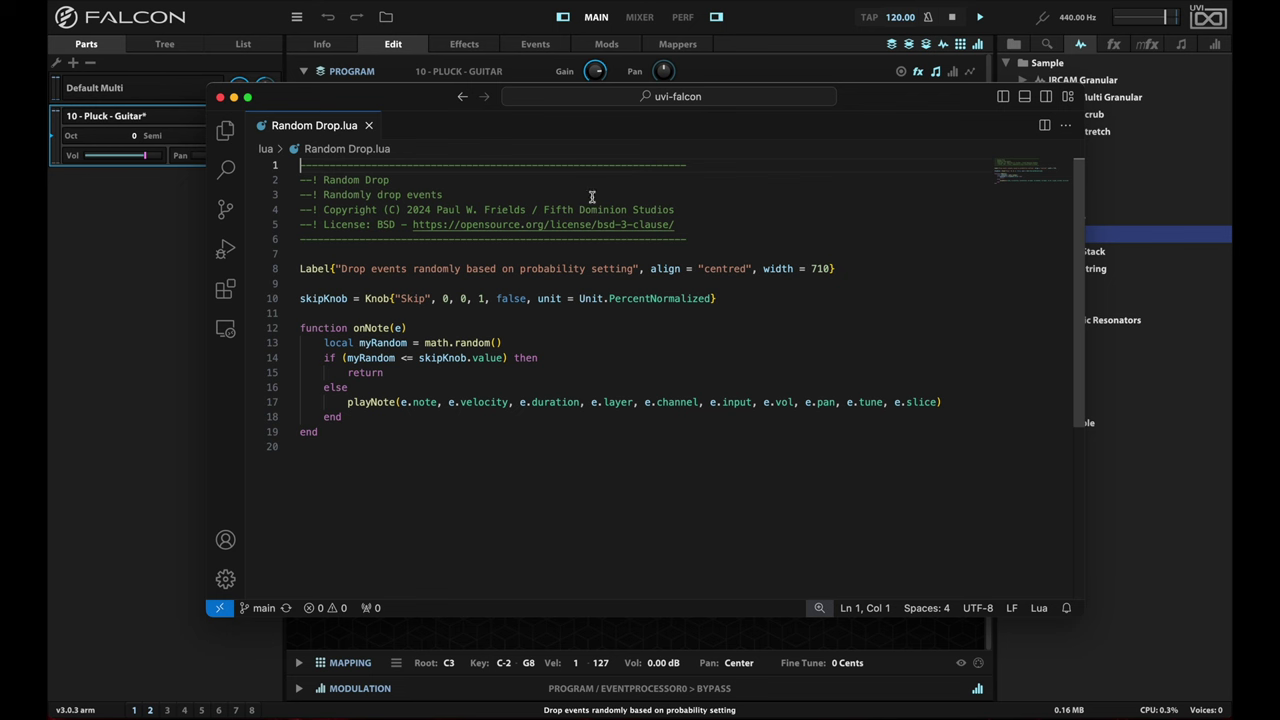
mouse_move(404, 280)
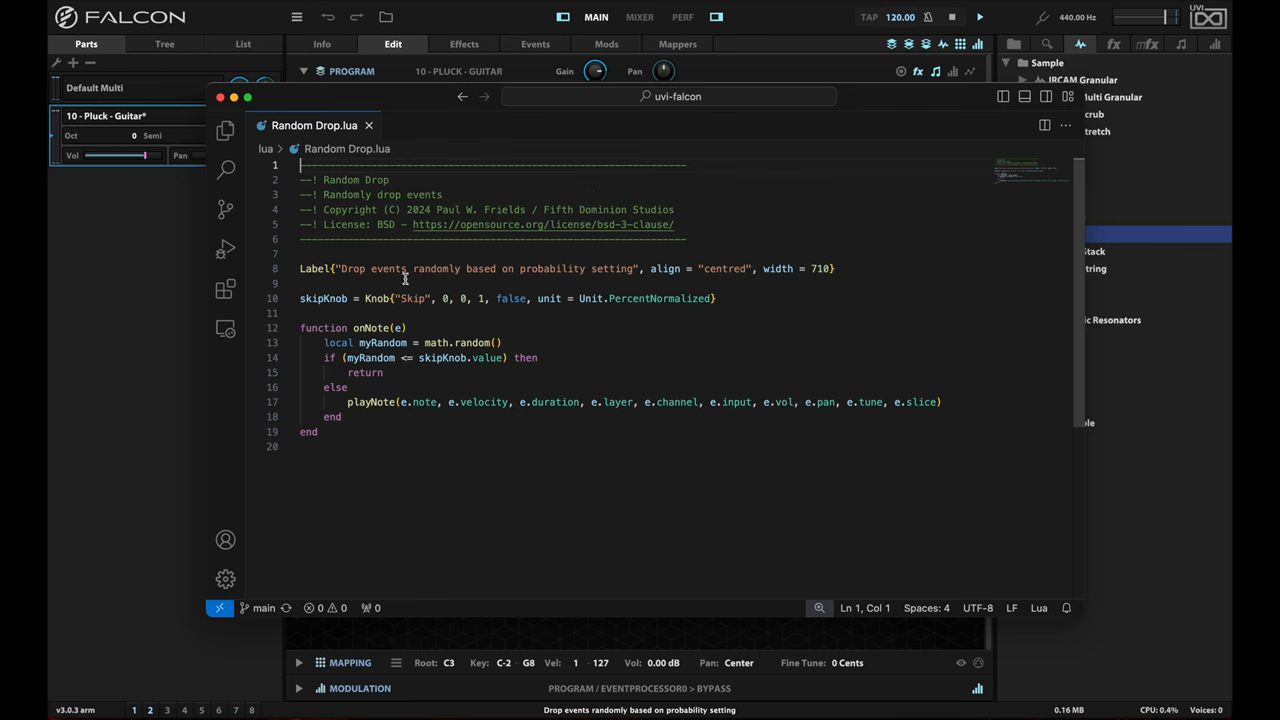
mouse_move(448, 284)
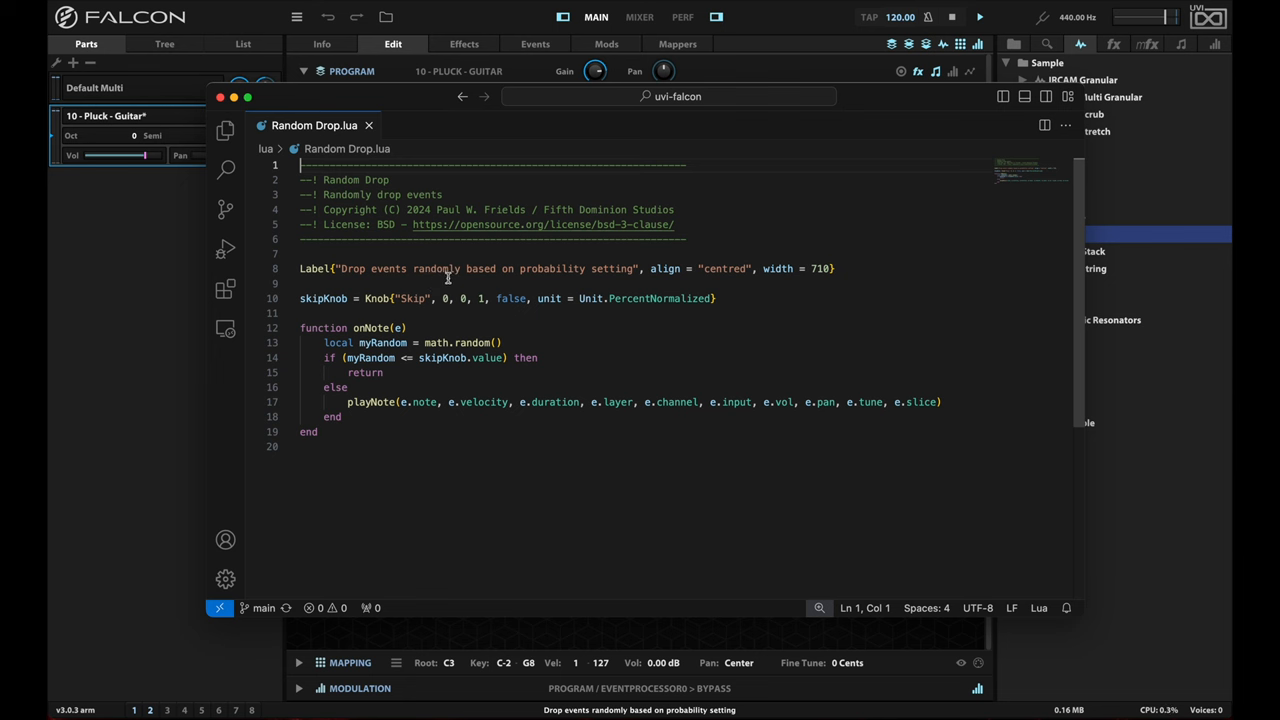
mouse_move(412, 312)
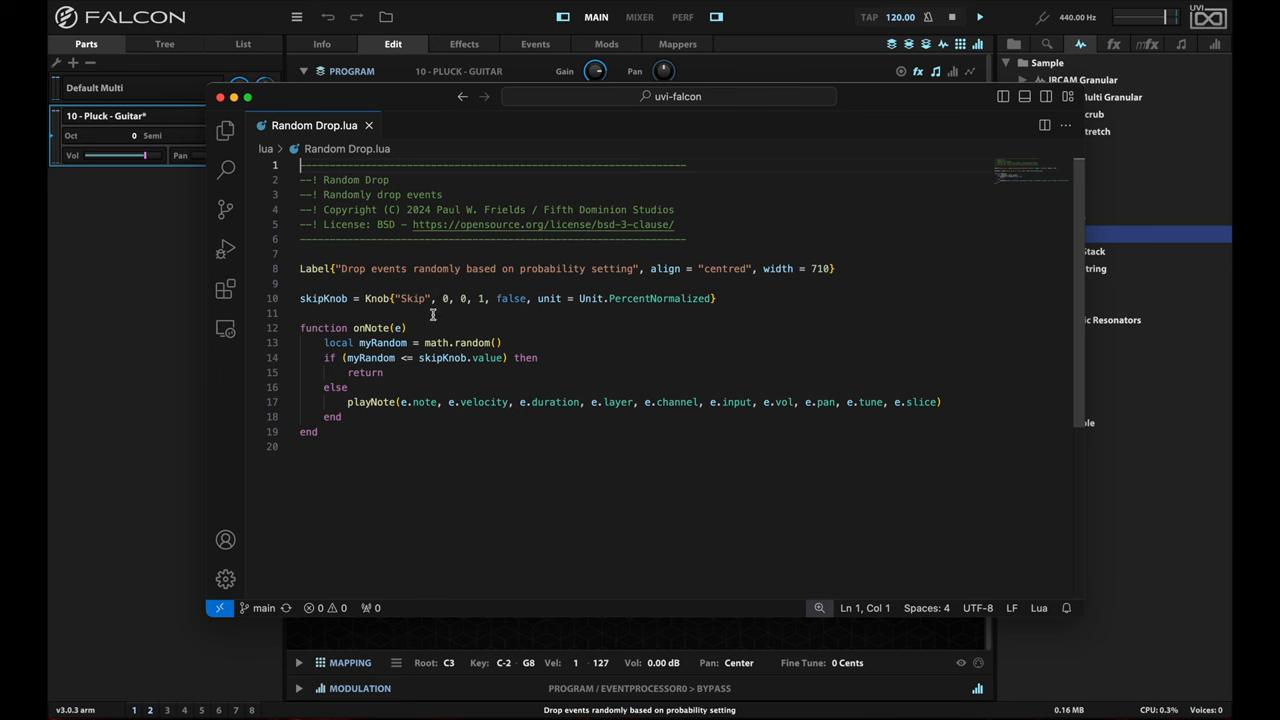
mouse_move(416, 324)
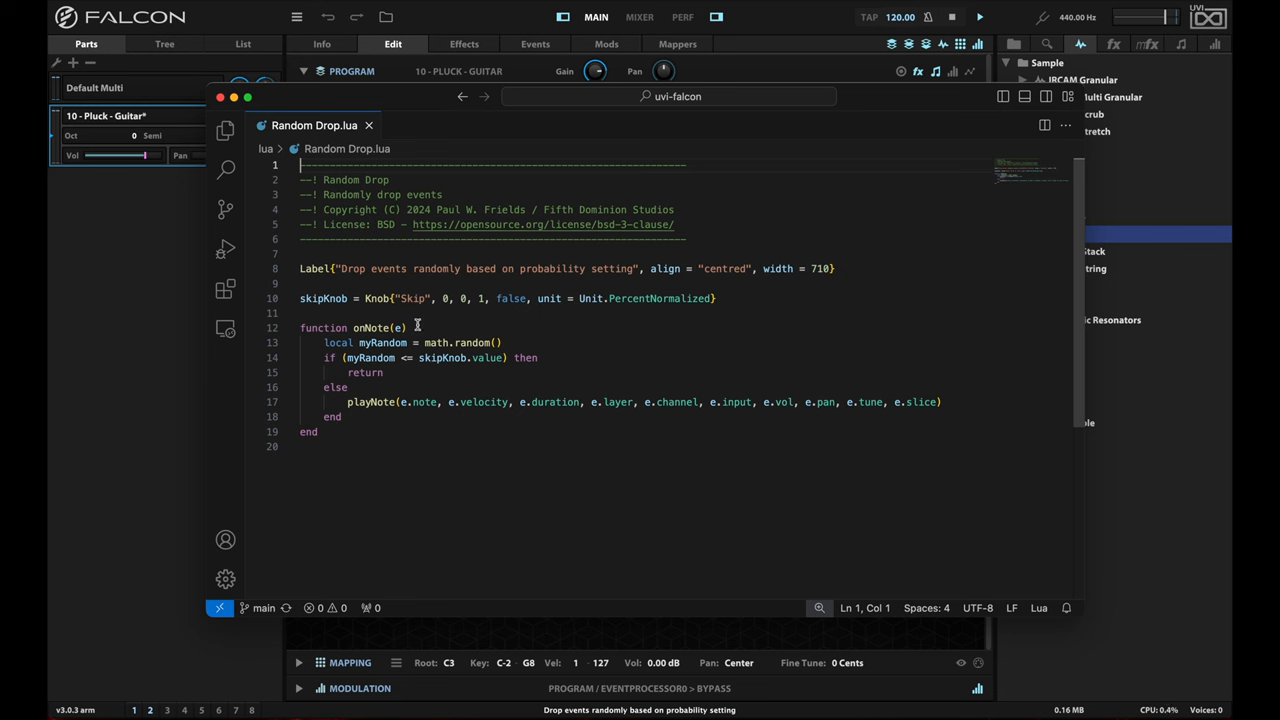
mouse_move(436, 340)
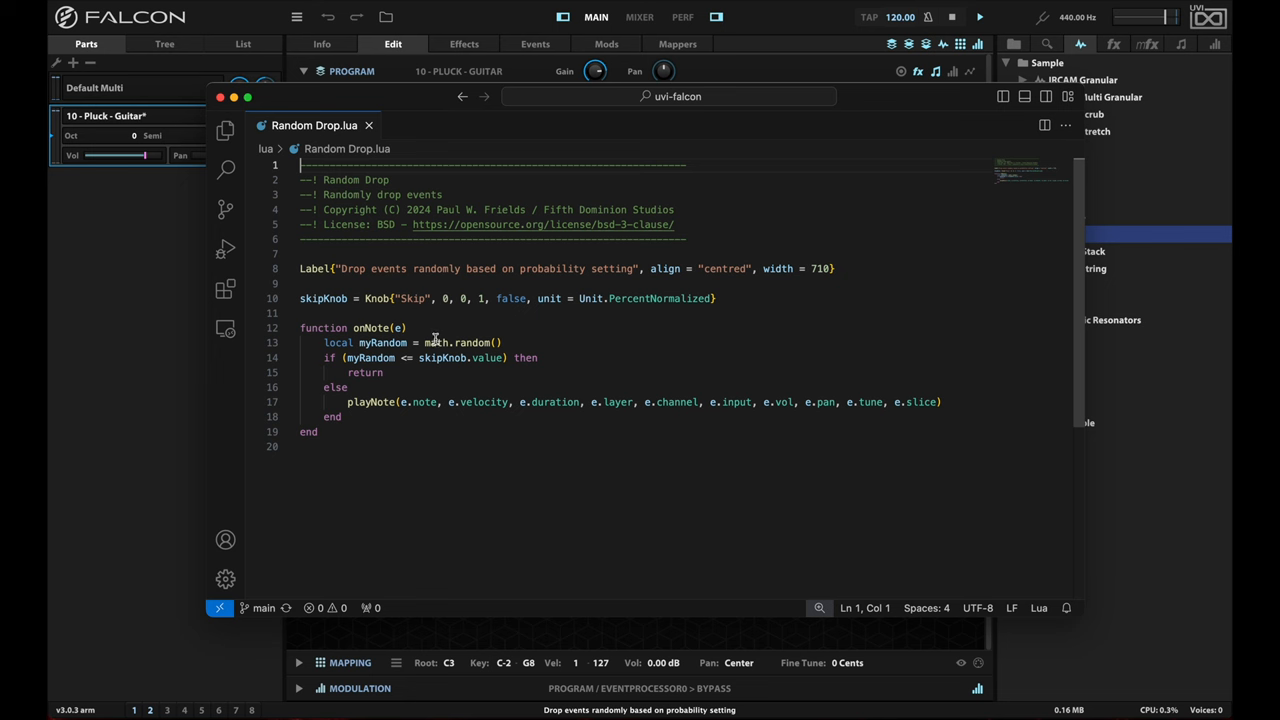
mouse_move(434, 380)
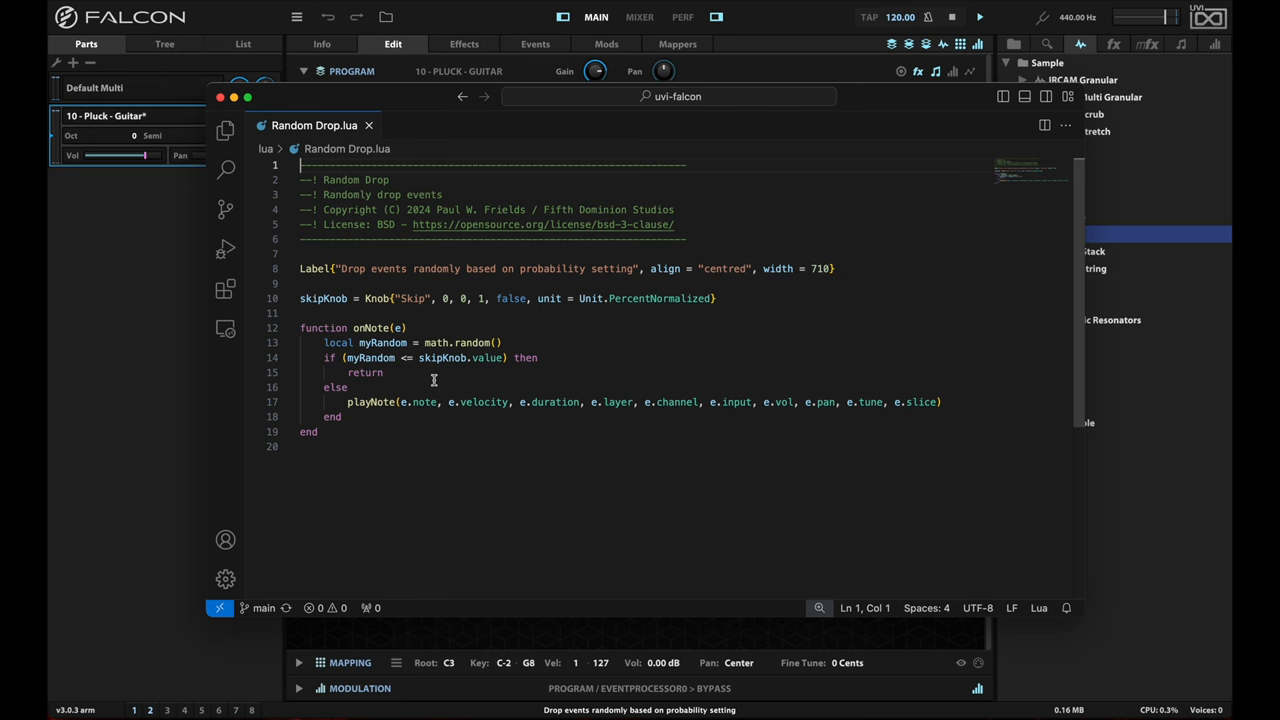
mouse_move(420, 378)
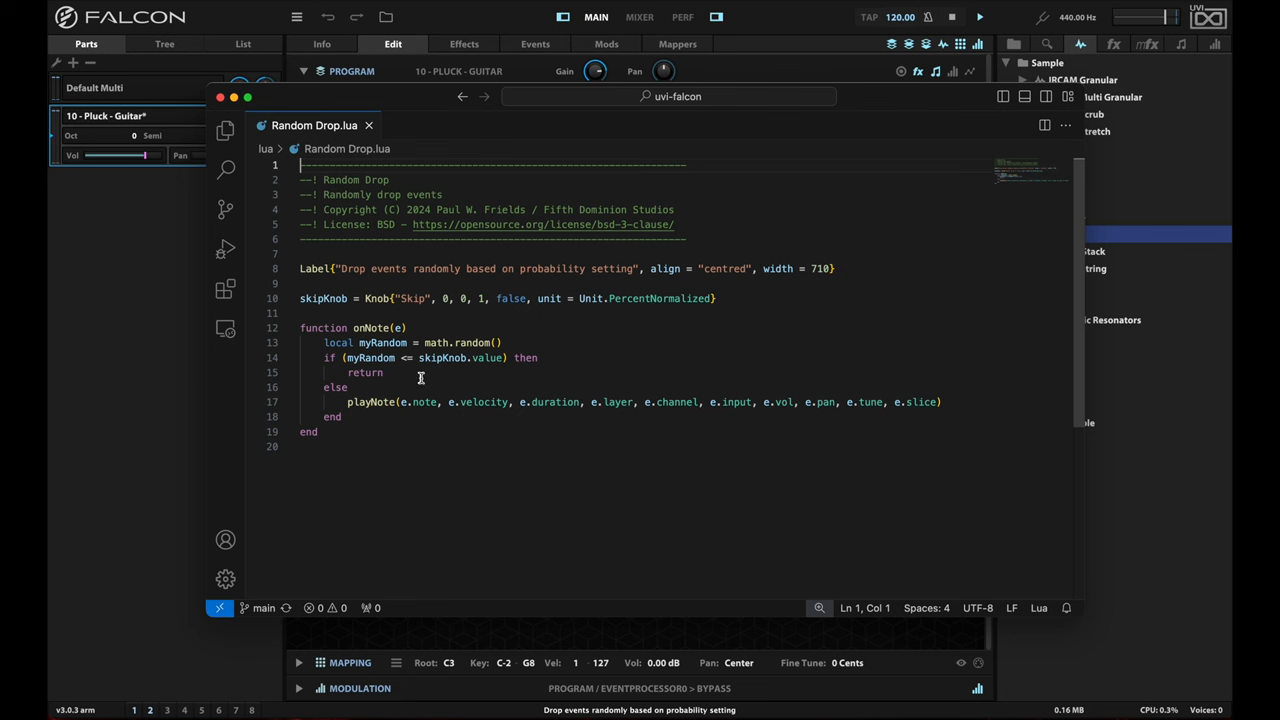
mouse_move(418, 374)
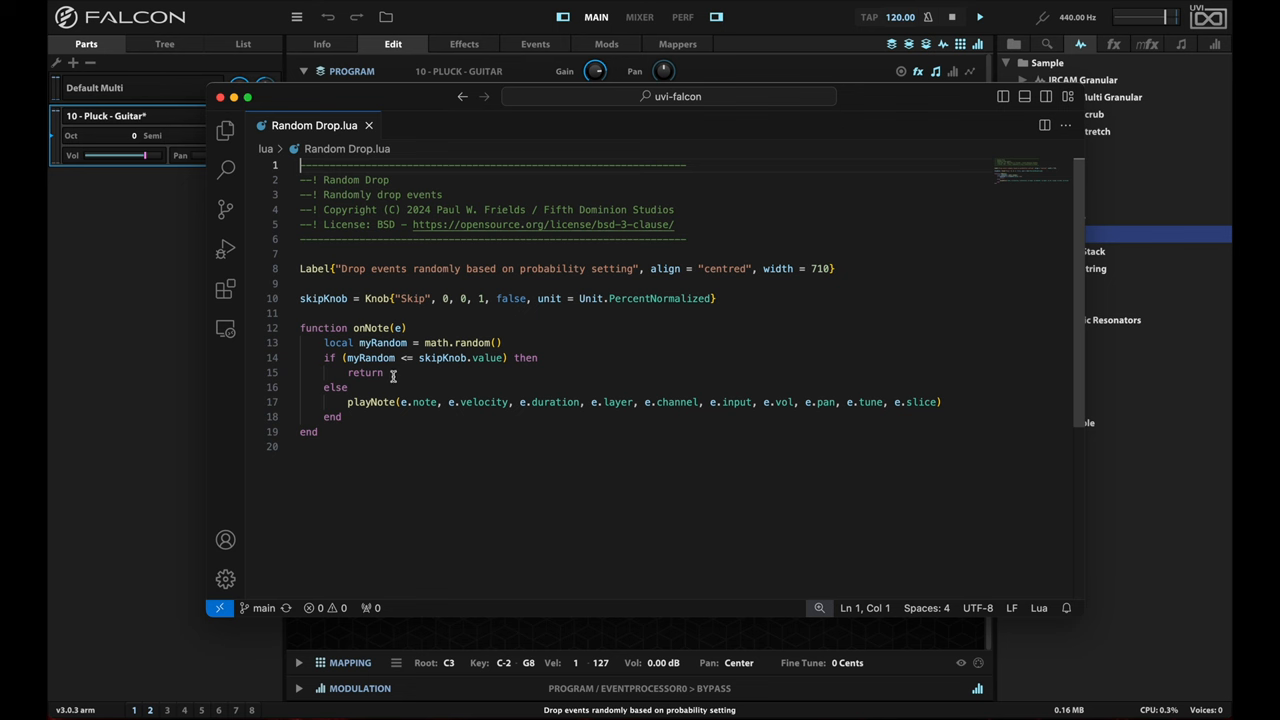
mouse_move(412, 420)
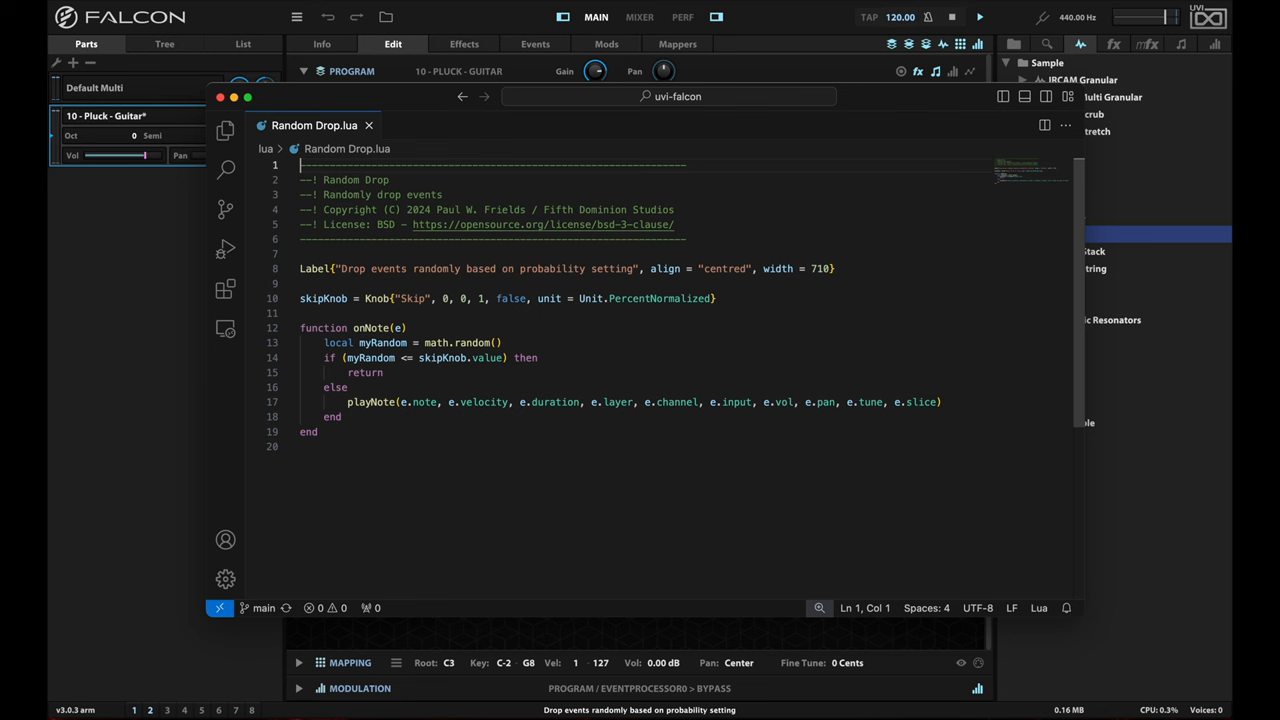
mouse_move(408, 418)
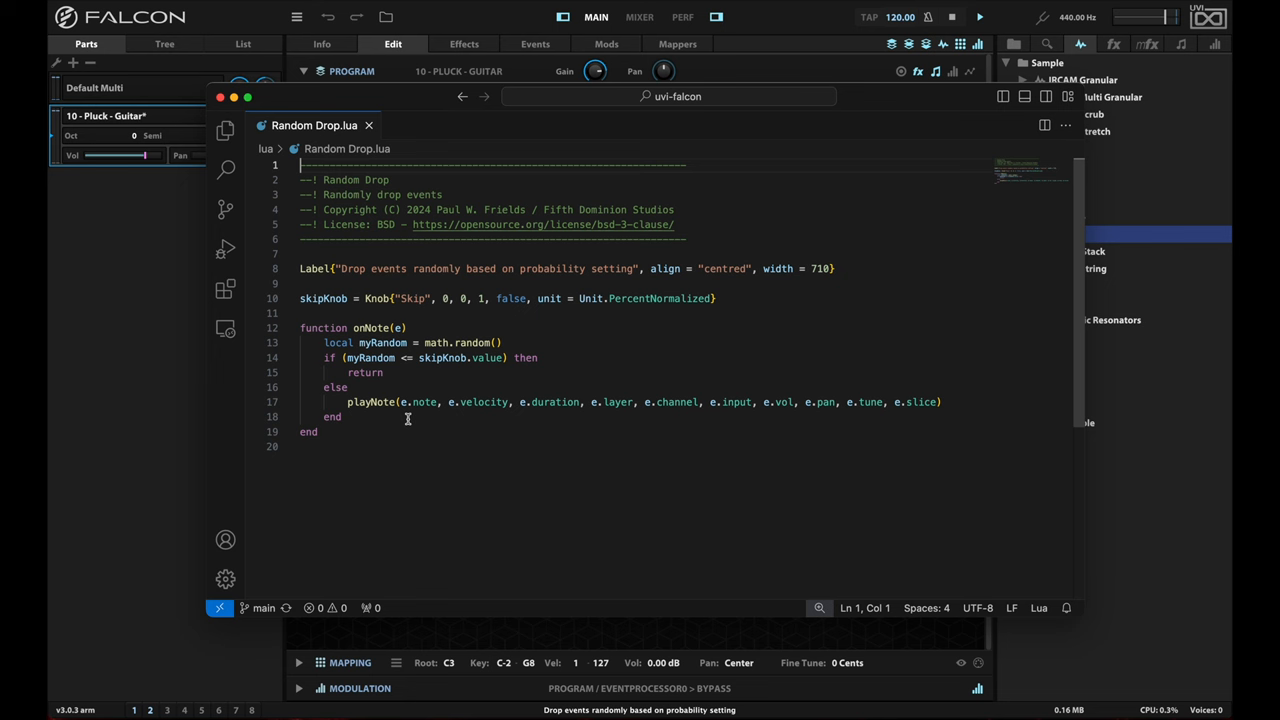
mouse_move(444, 416)
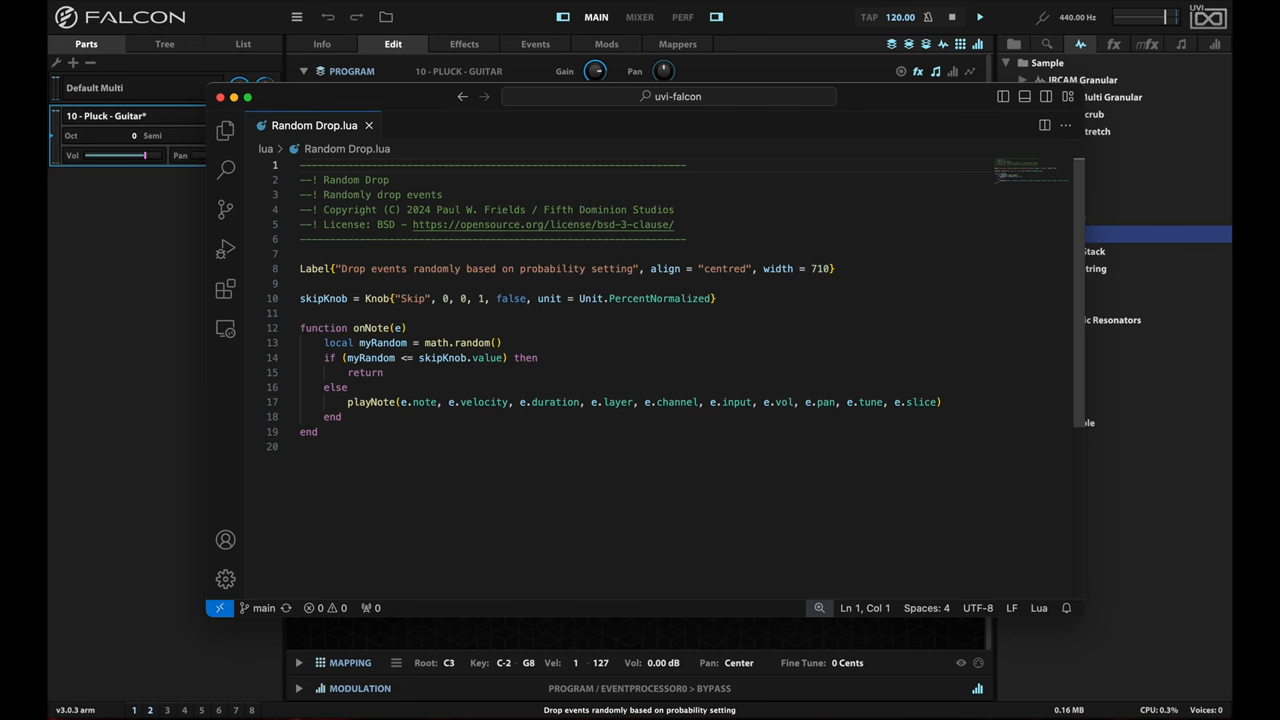
mouse_move(444, 414)
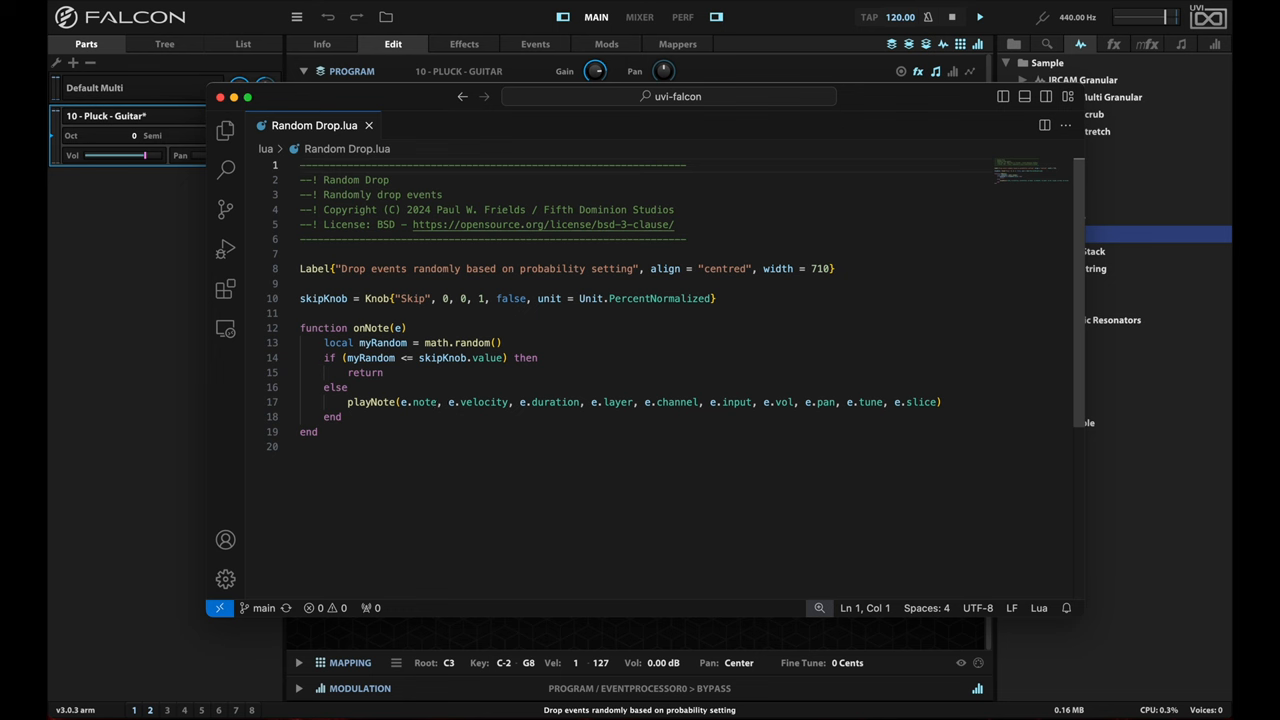
mouse_move(444, 414)
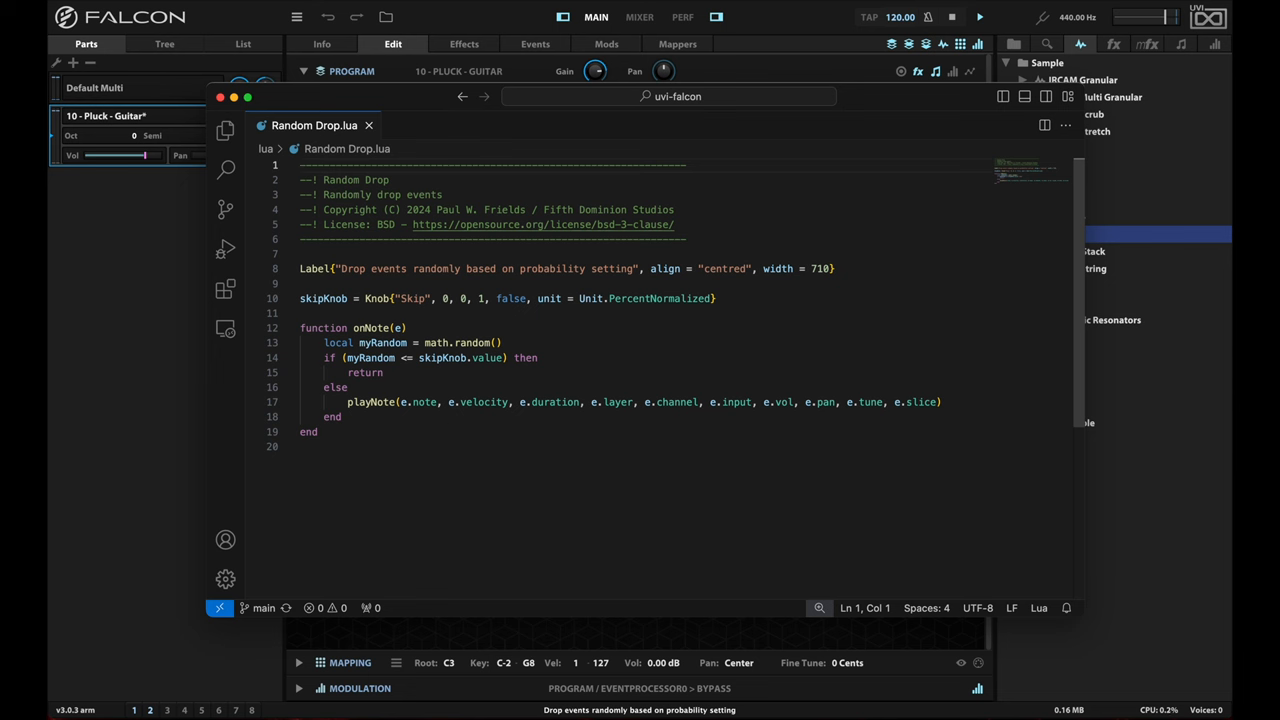
mouse_move(444, 416)
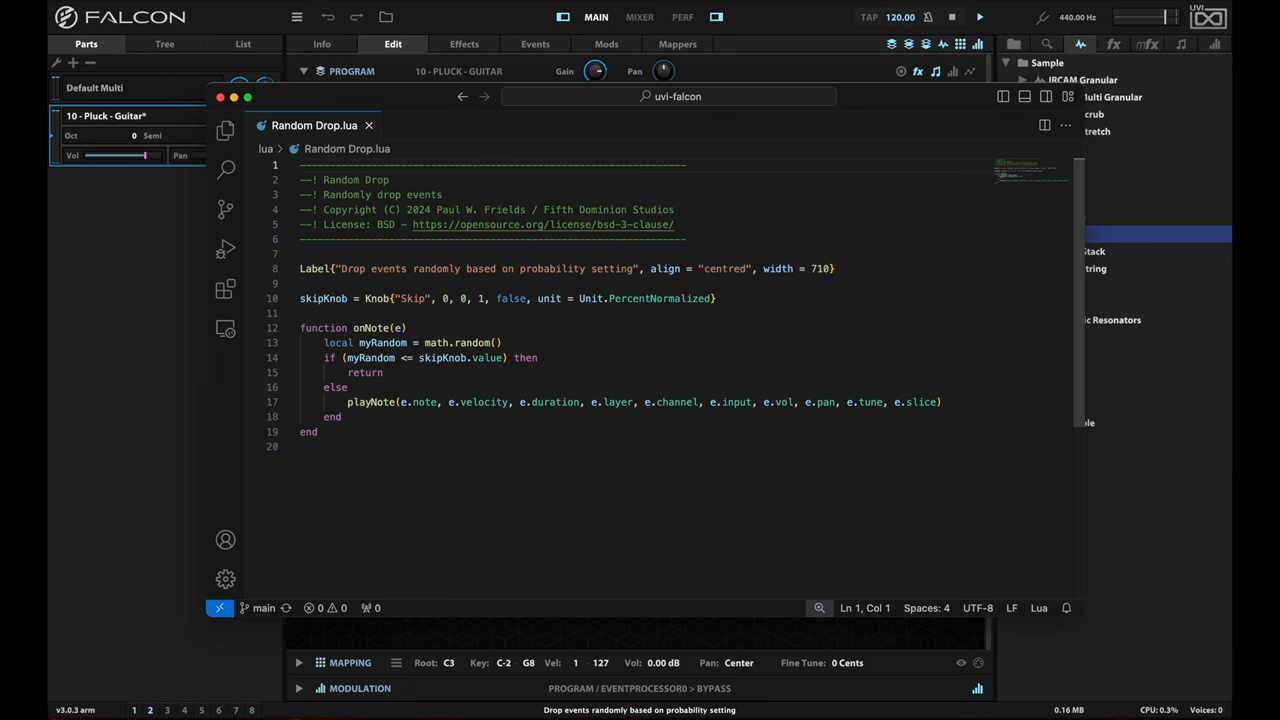
mouse_move(444, 414)
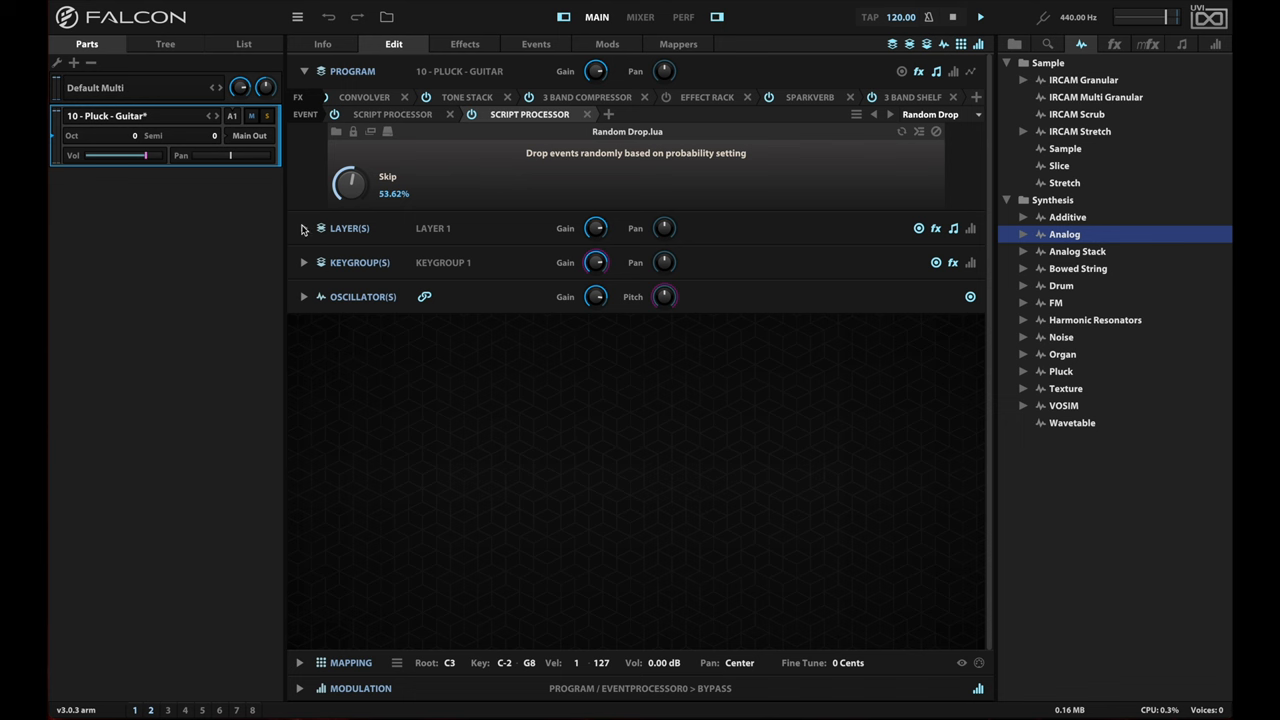
Expand Layer 1 in the Edit tree to show its Poly playing mode and effect slots
click(304, 228)
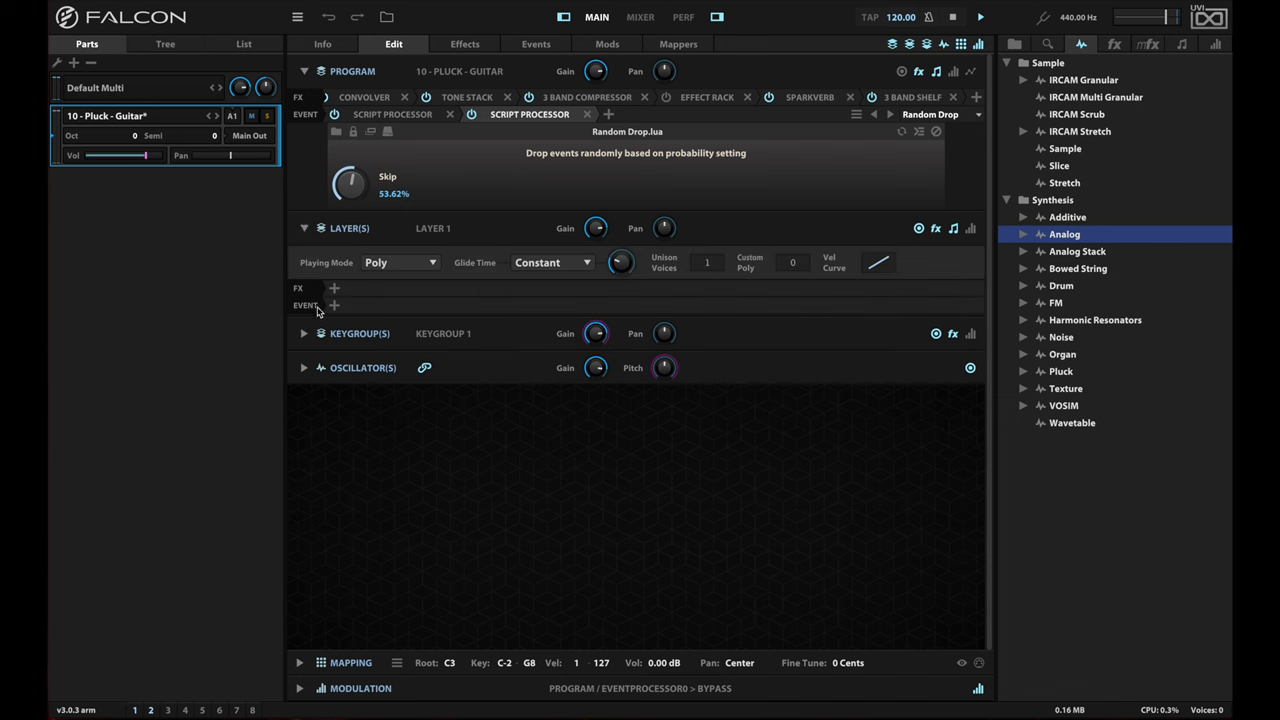
mouse_move(500, 166)
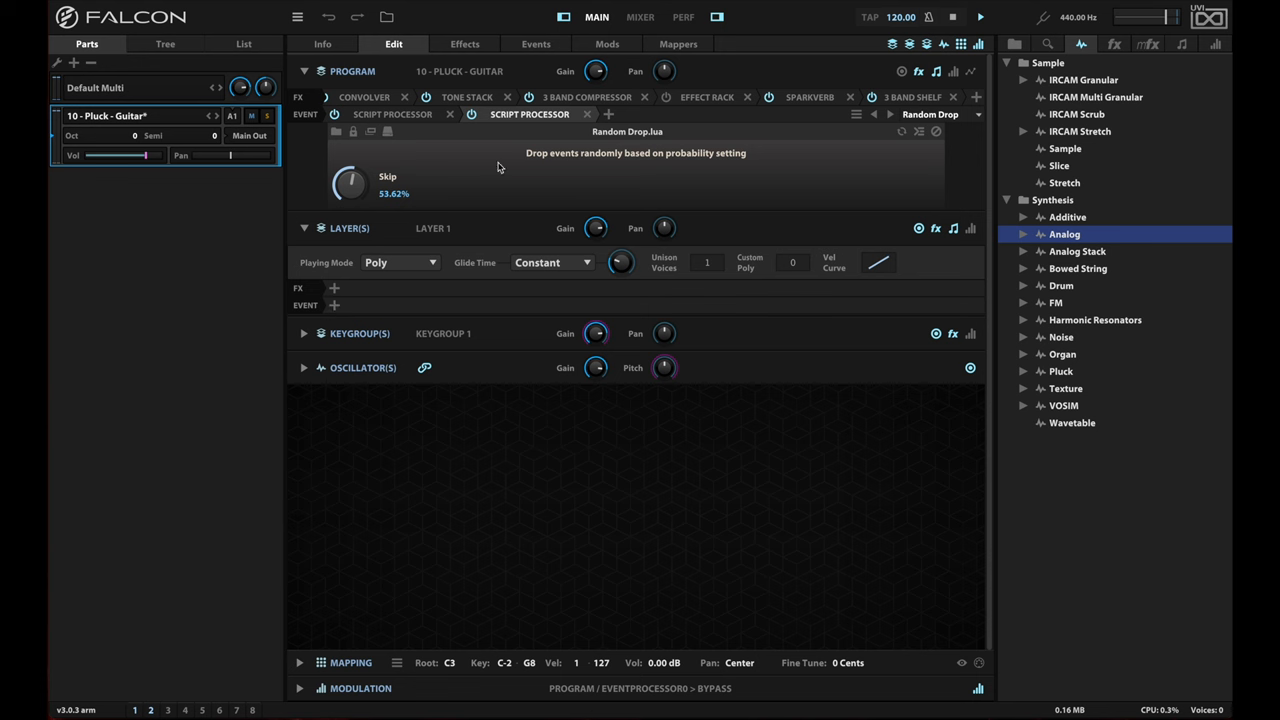